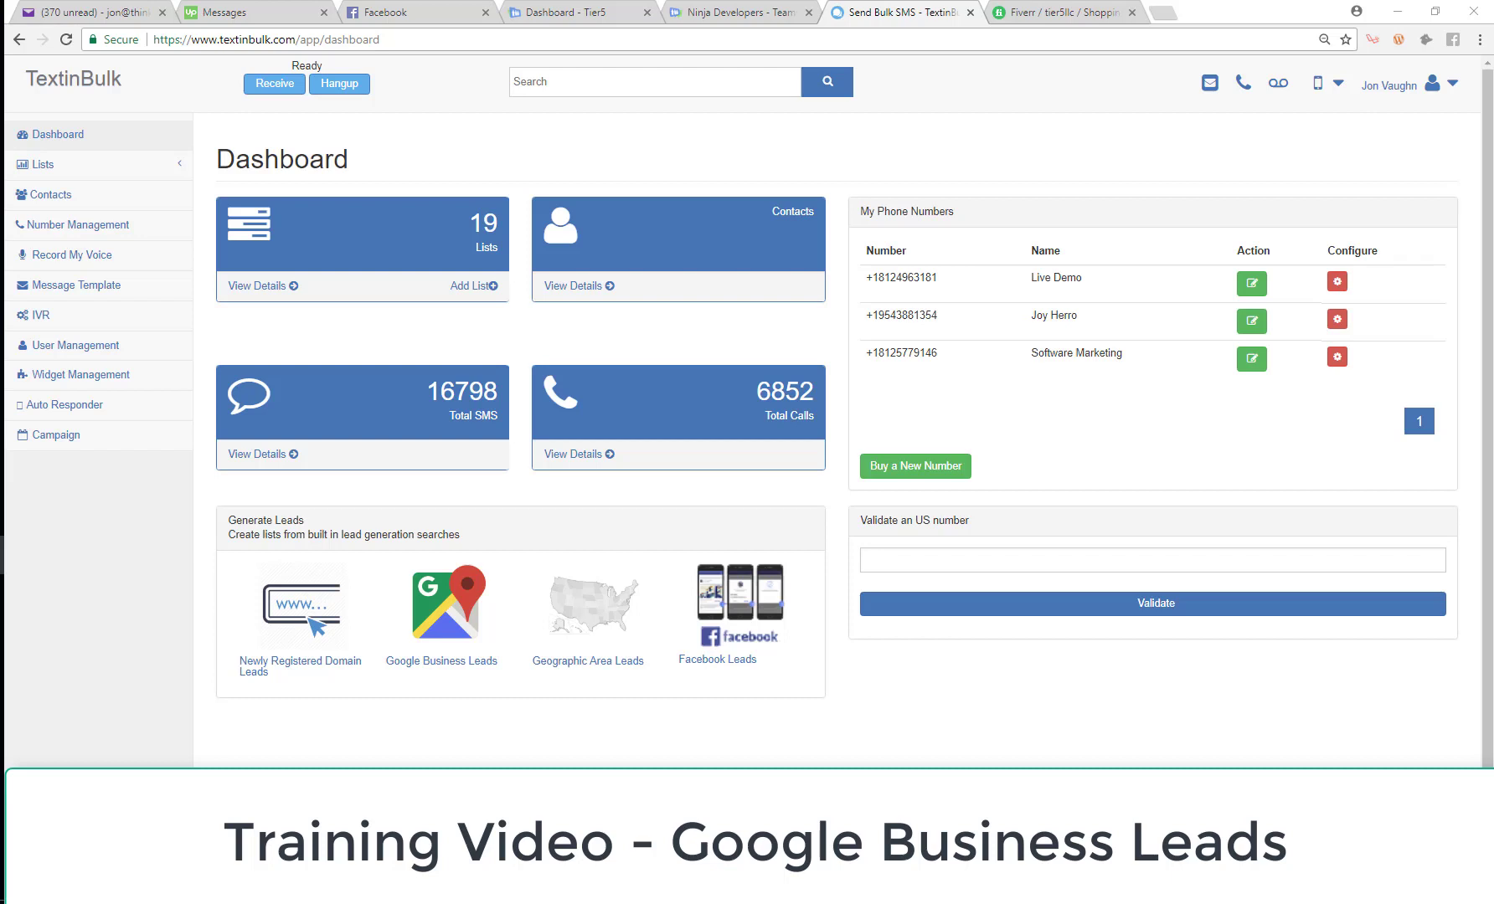
{"action": "mouse_move", "coordinate": [372, 709]}
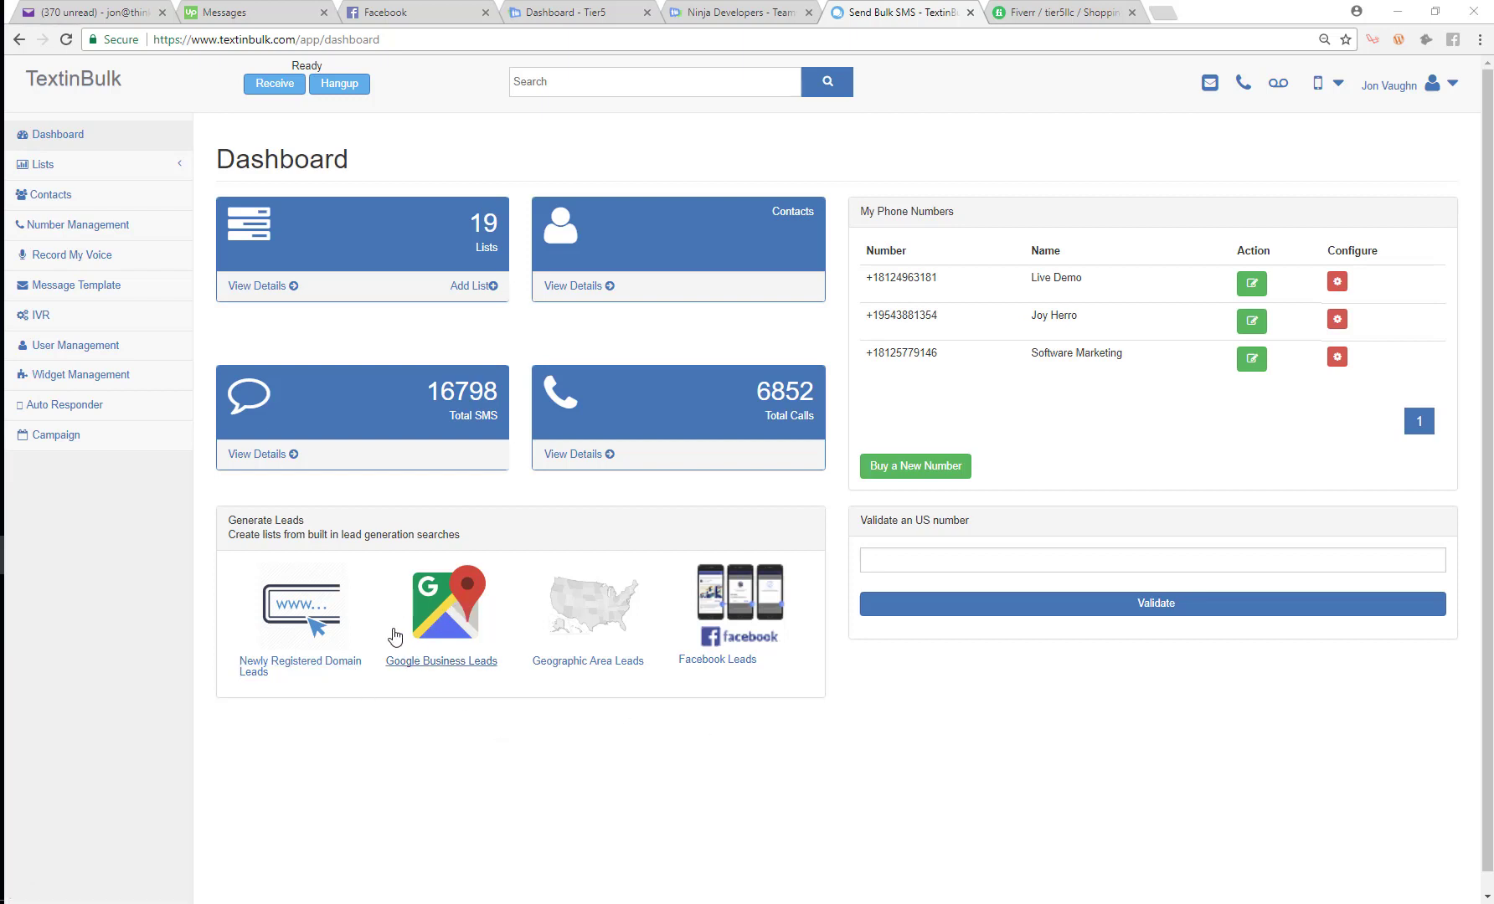
Step: Start a Google Business Leads search, check the API key unchanged, and go to the List Name field
{"action": "left_click", "coordinate": [449, 603]}
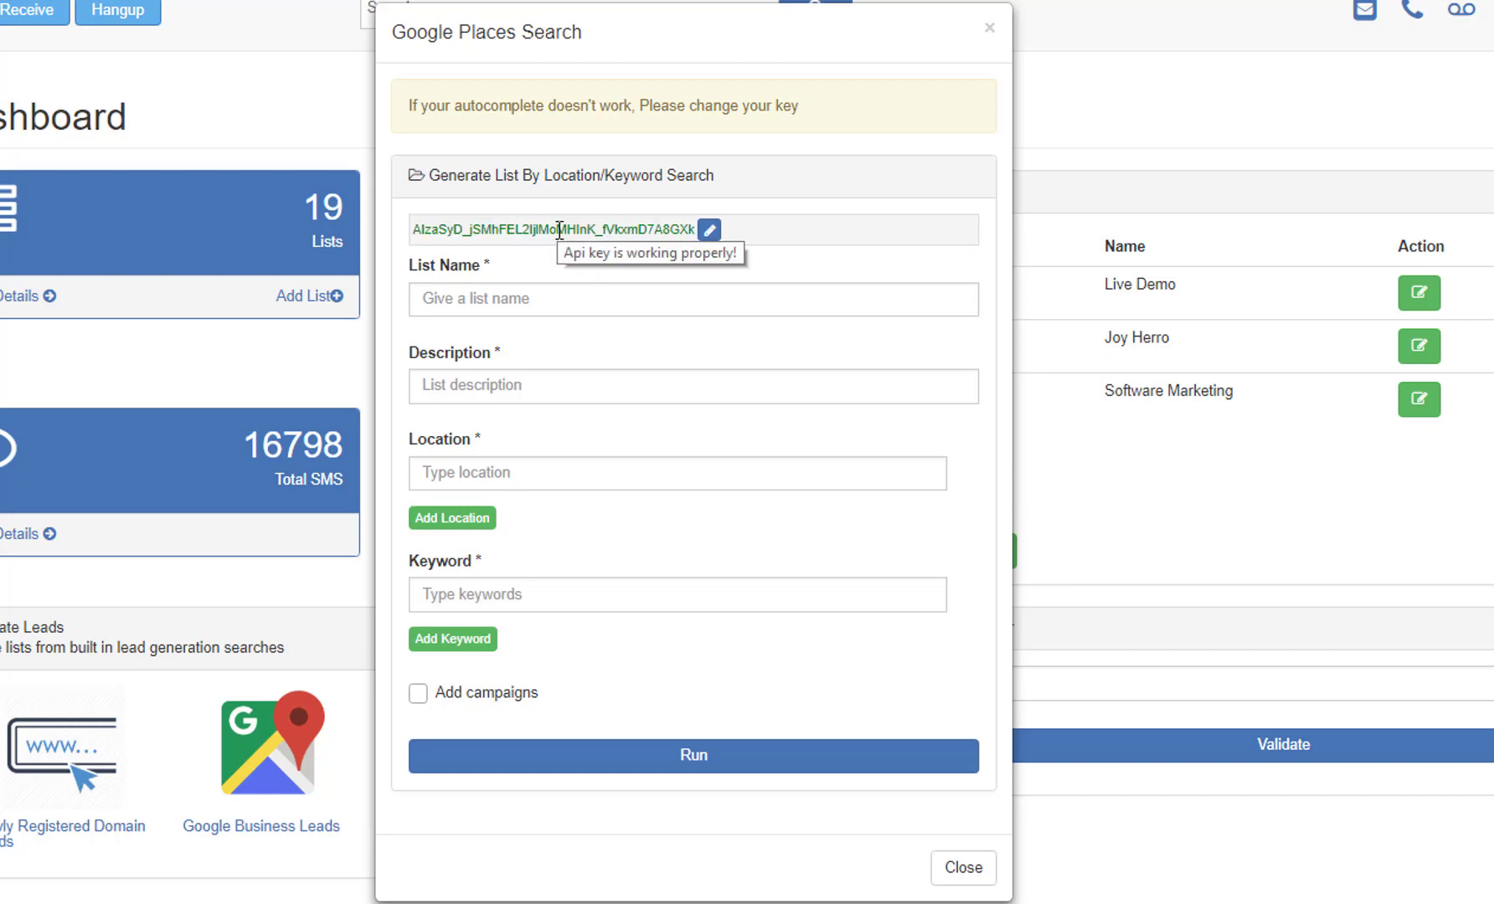
{"action": "mouse_move", "coordinate": [590, 253]}
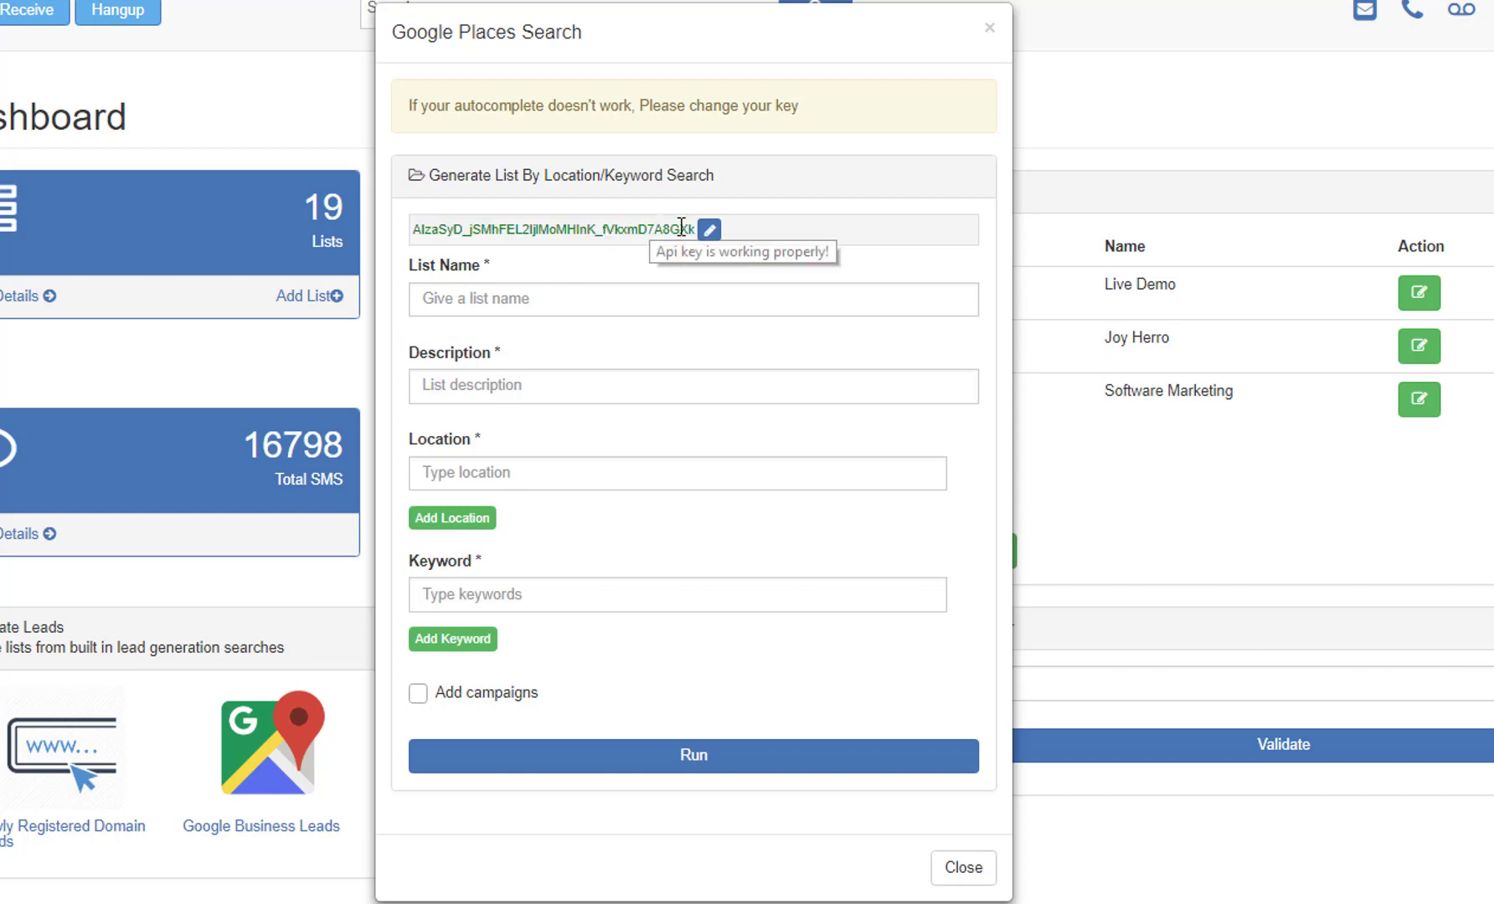
{"action": "left_click", "coordinate": [713, 227]}
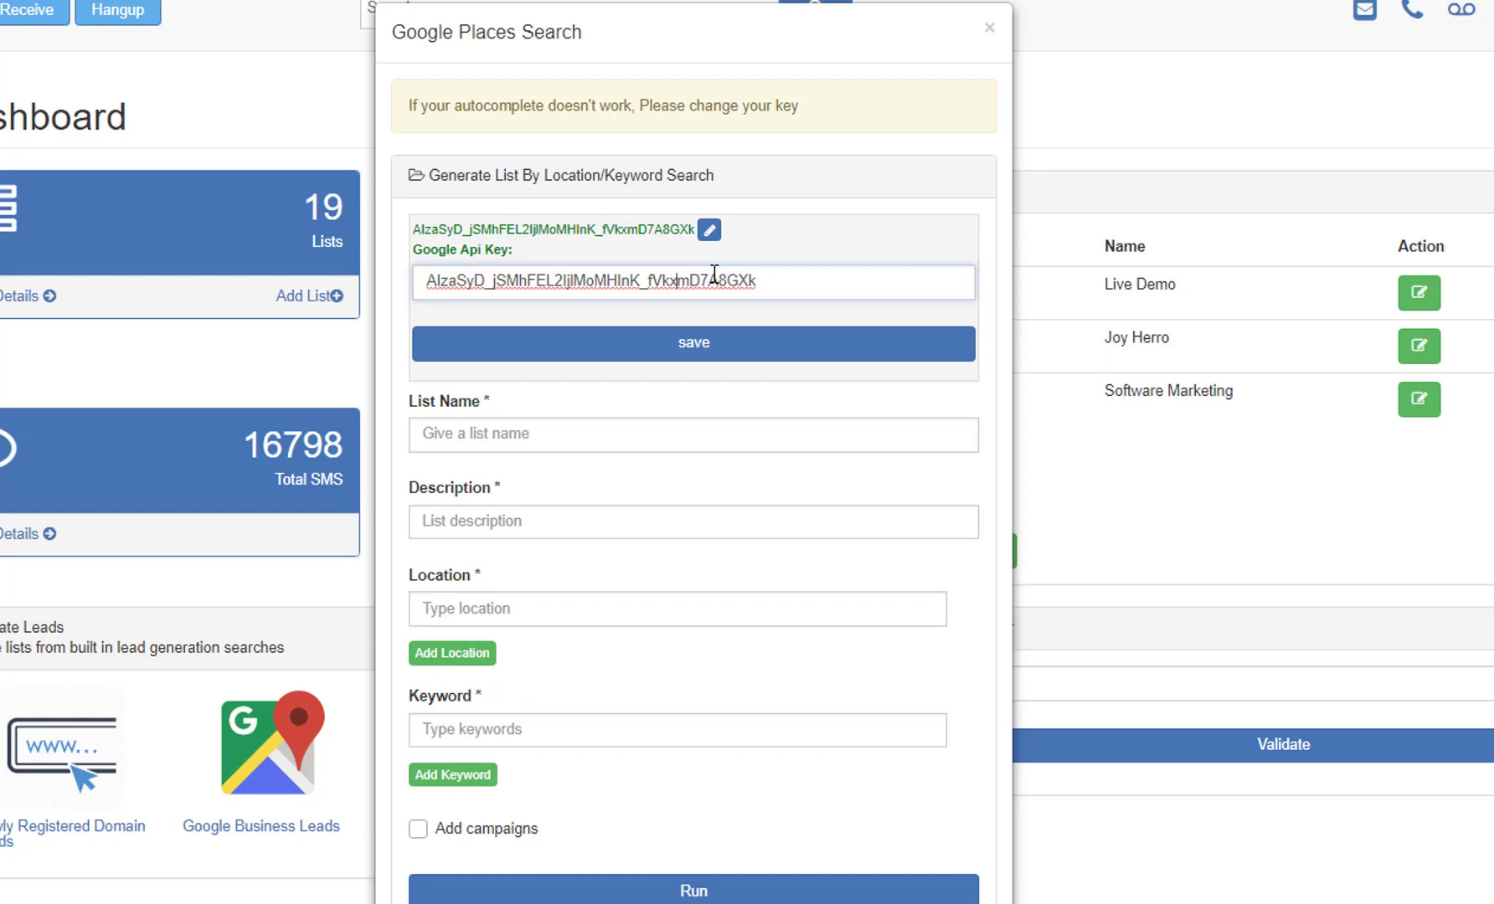
{"action": "left_click", "coordinate": [694, 344]}
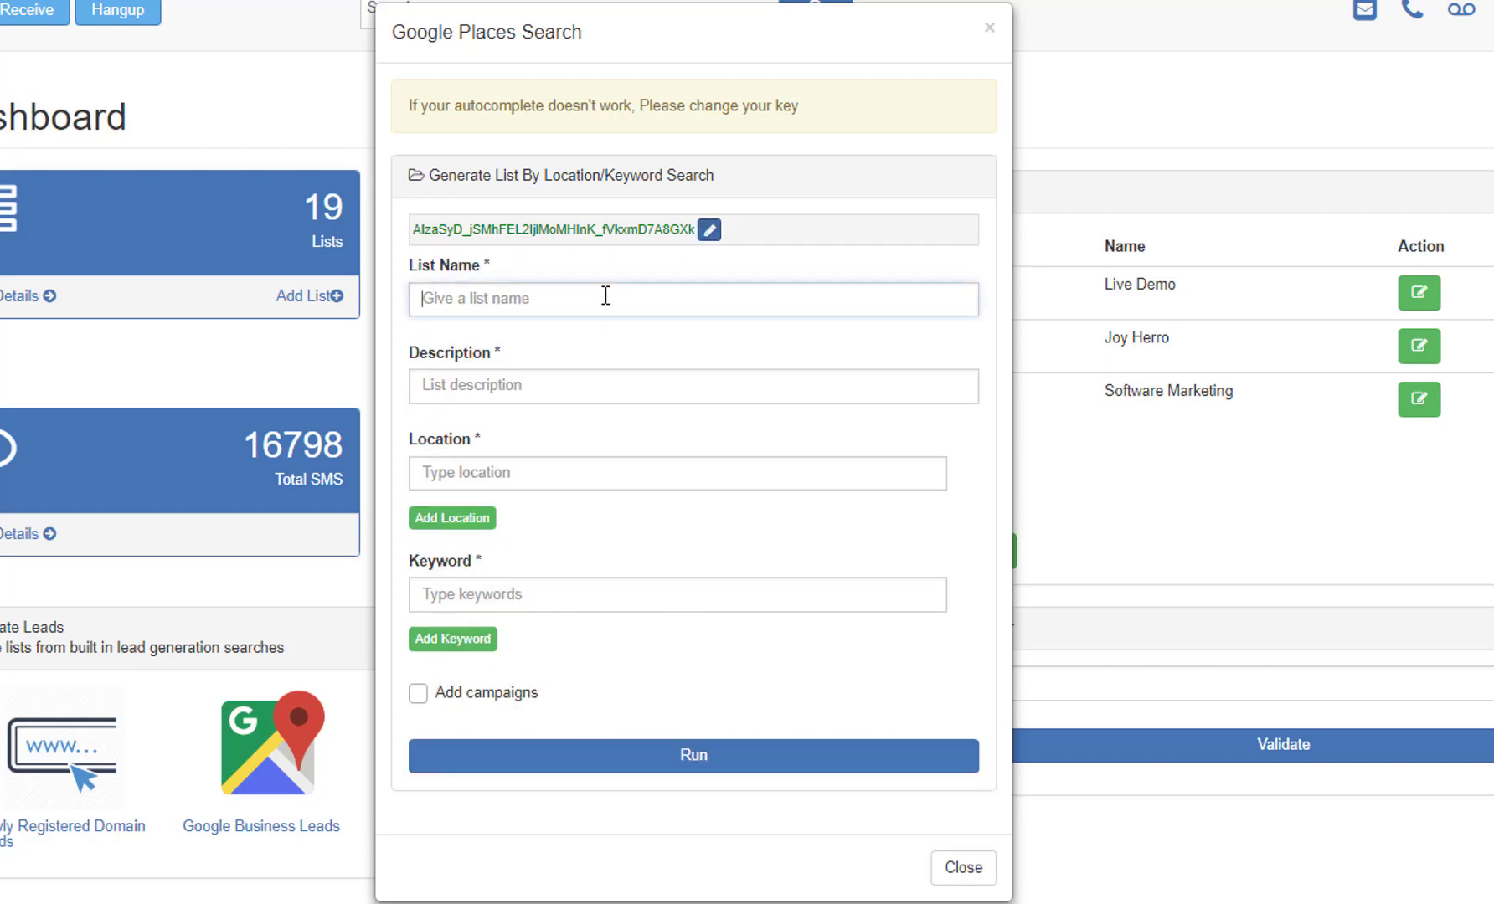
{"action": "mouse_move", "coordinate": [633, 286]}
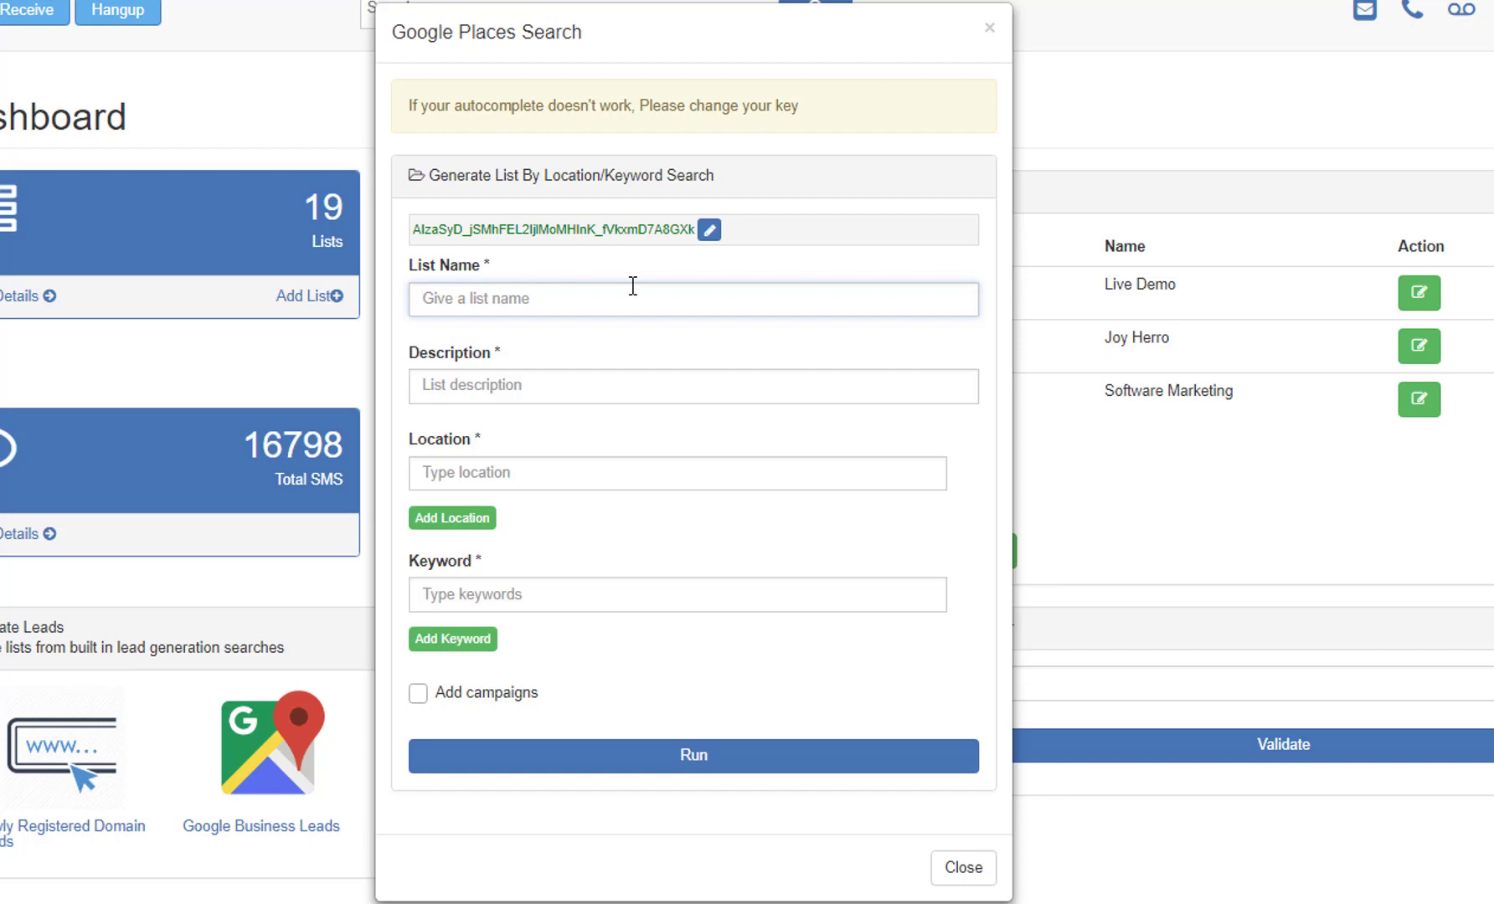
Step: Name the list 'Columbus IN - Marketing', describe it 'above', and set location Columbus, IN, United States
{"action": "type", "text": "Columbus IN - M"}
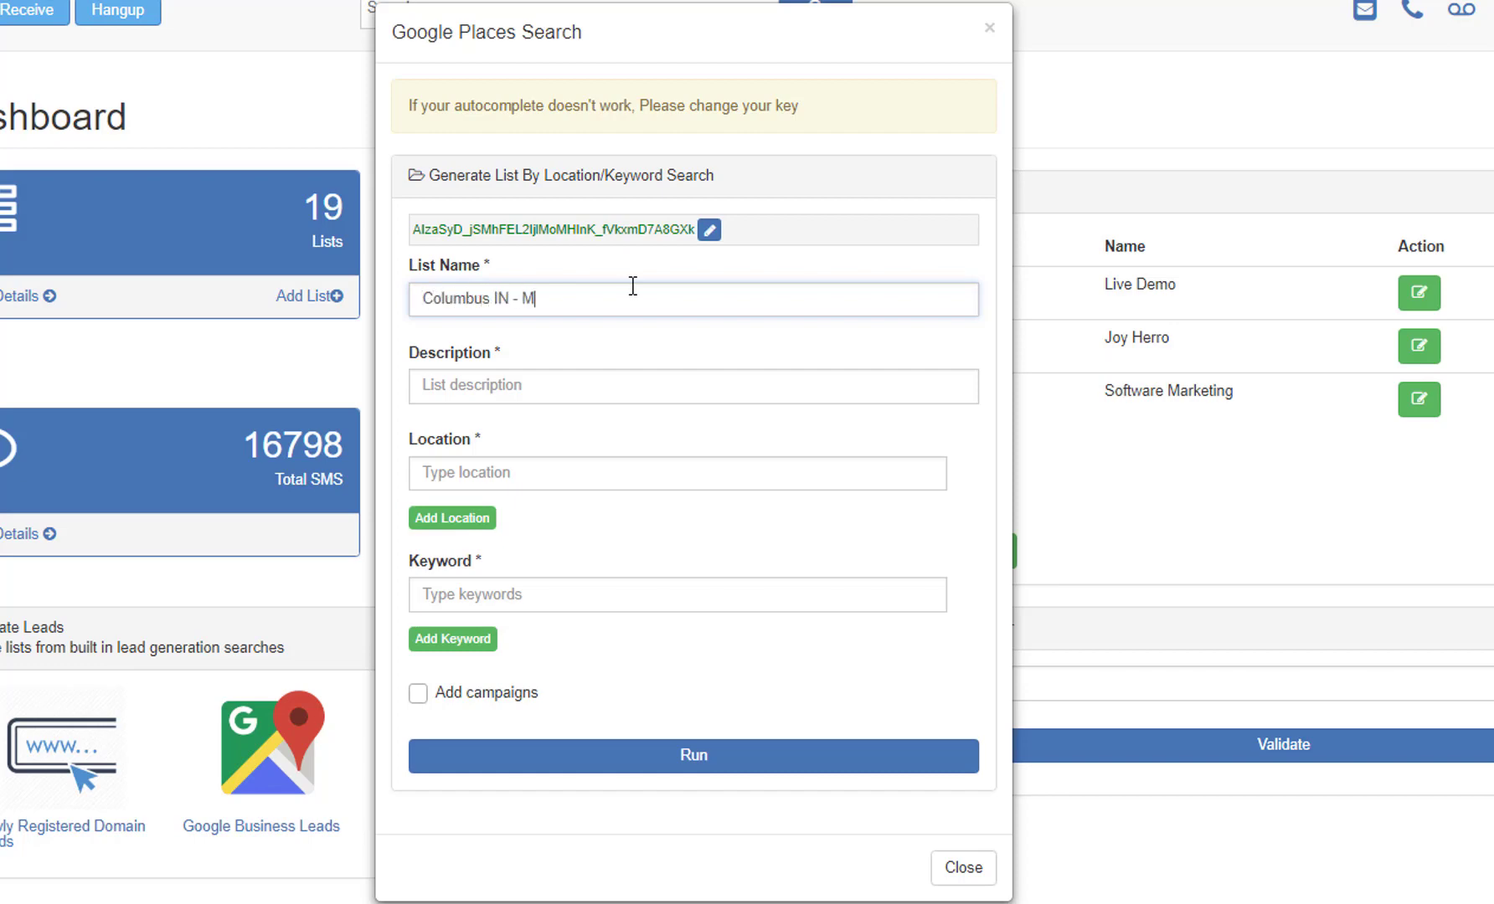
{"action": "type", "text": "above"}
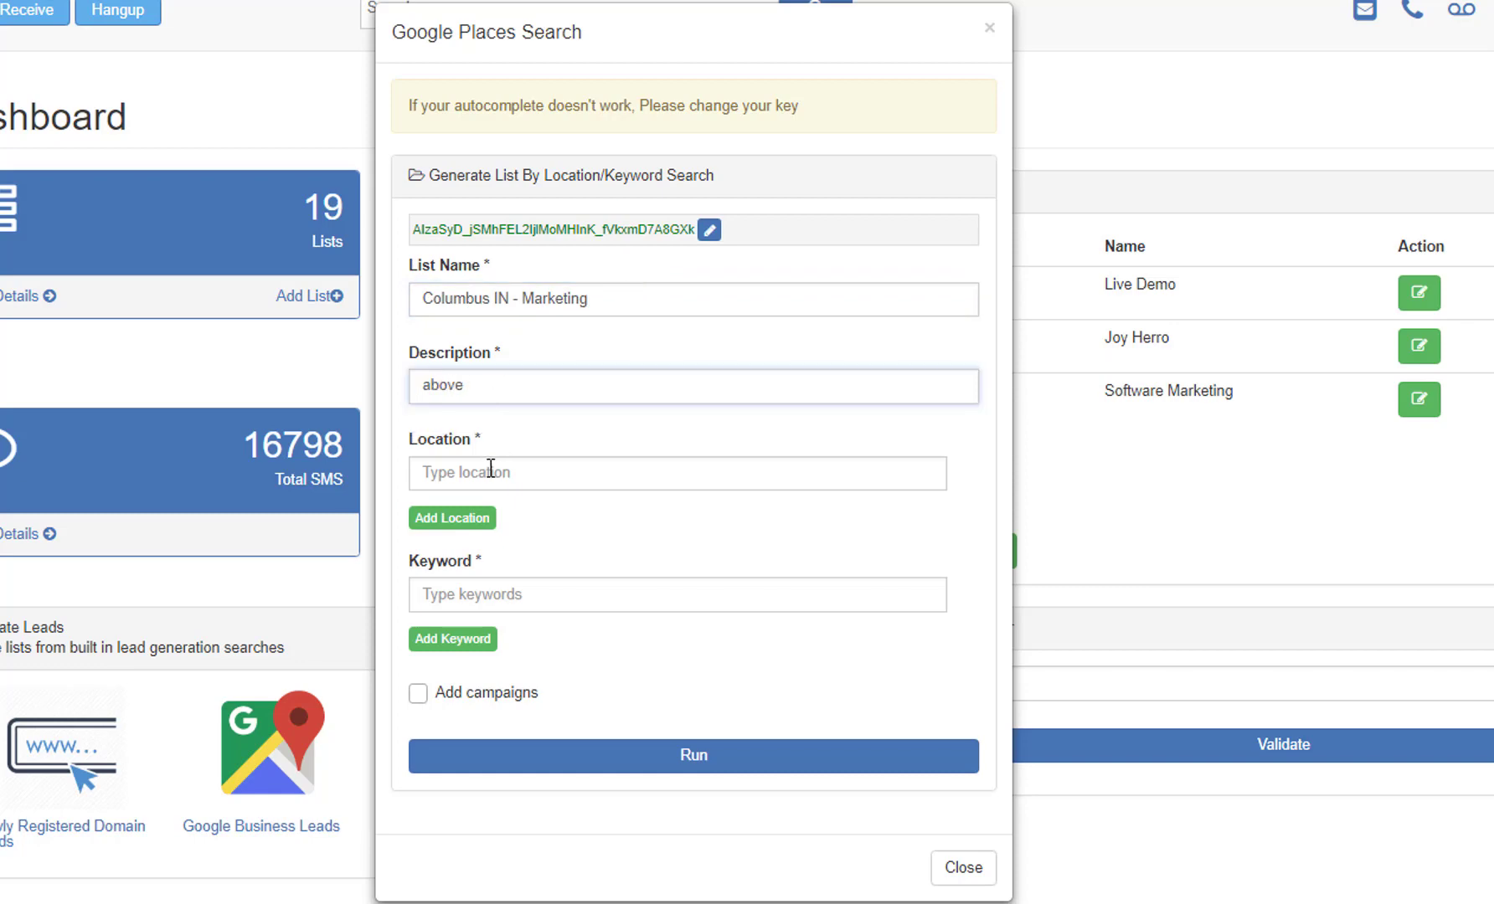
{"action": "type", "text": "c"}
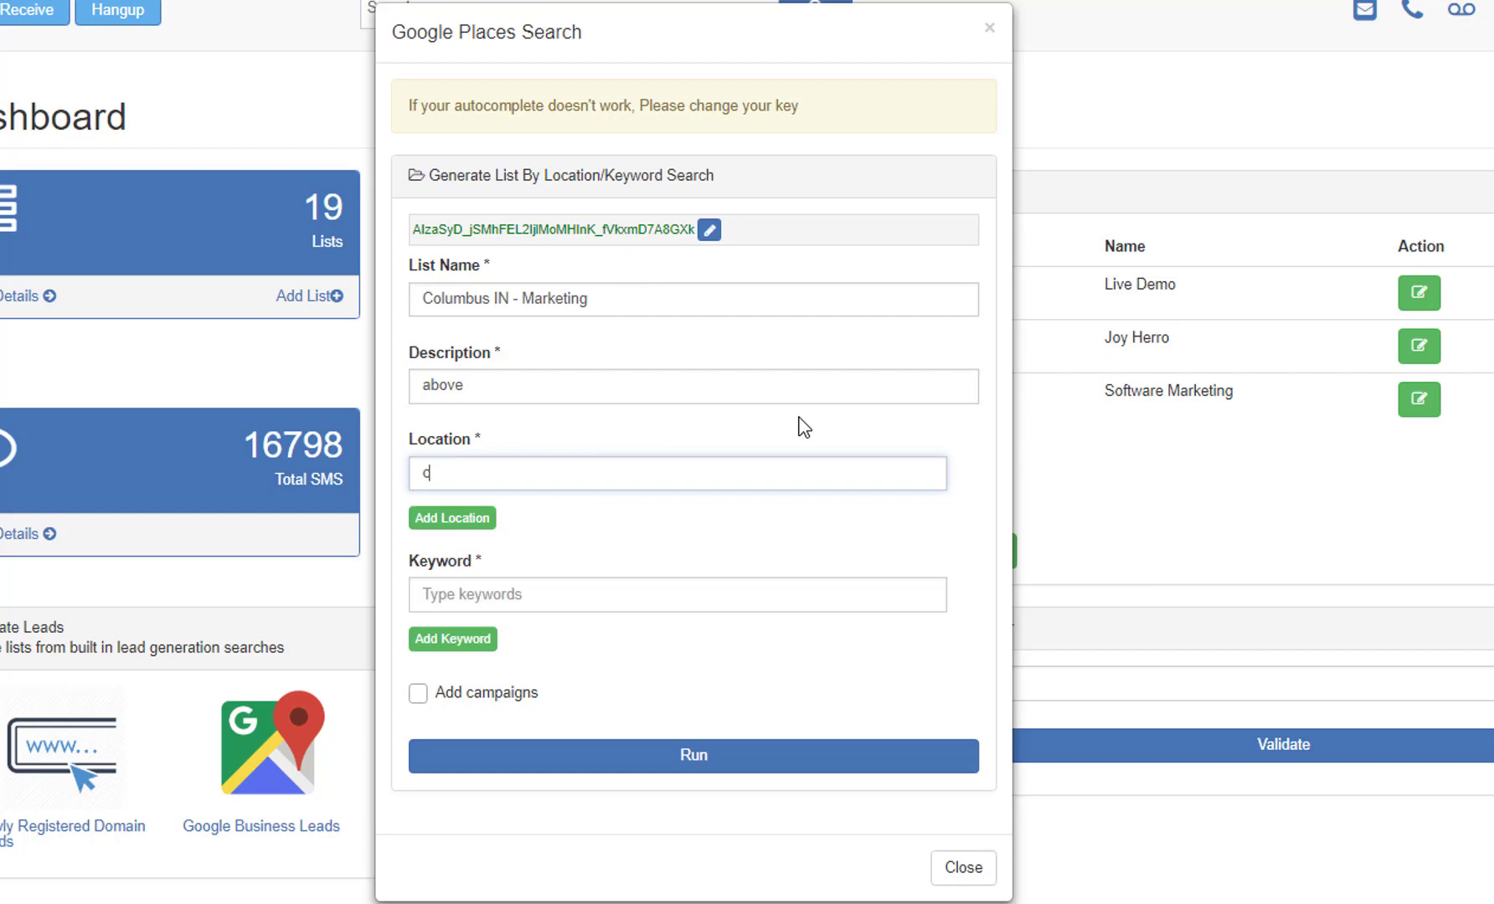
{"action": "type", "text": "olumbus"}
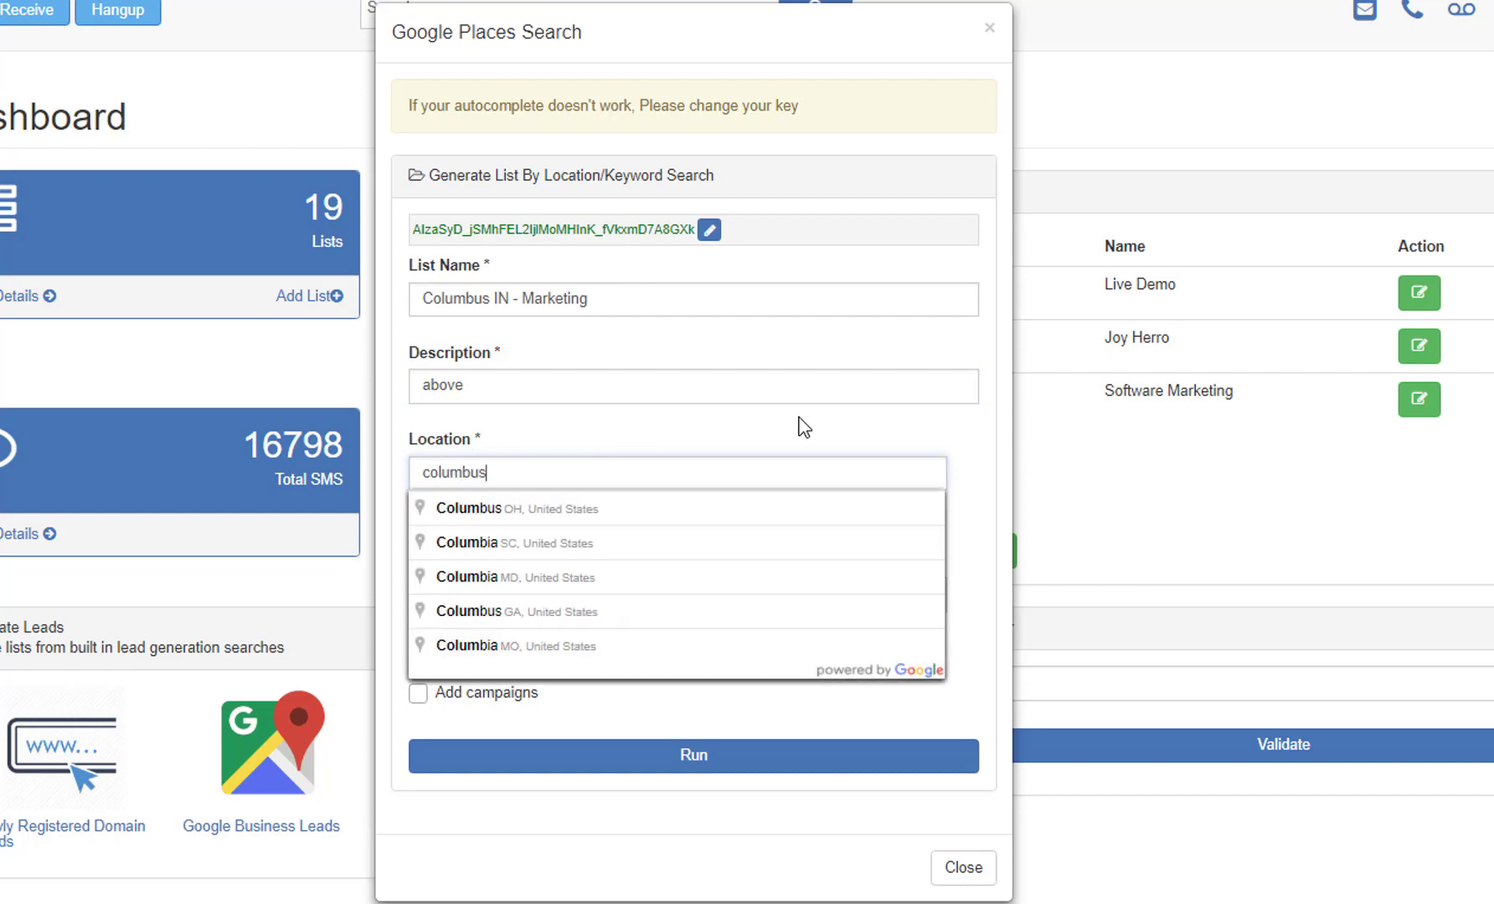
{"action": "left_click", "coordinate": [491, 509]}
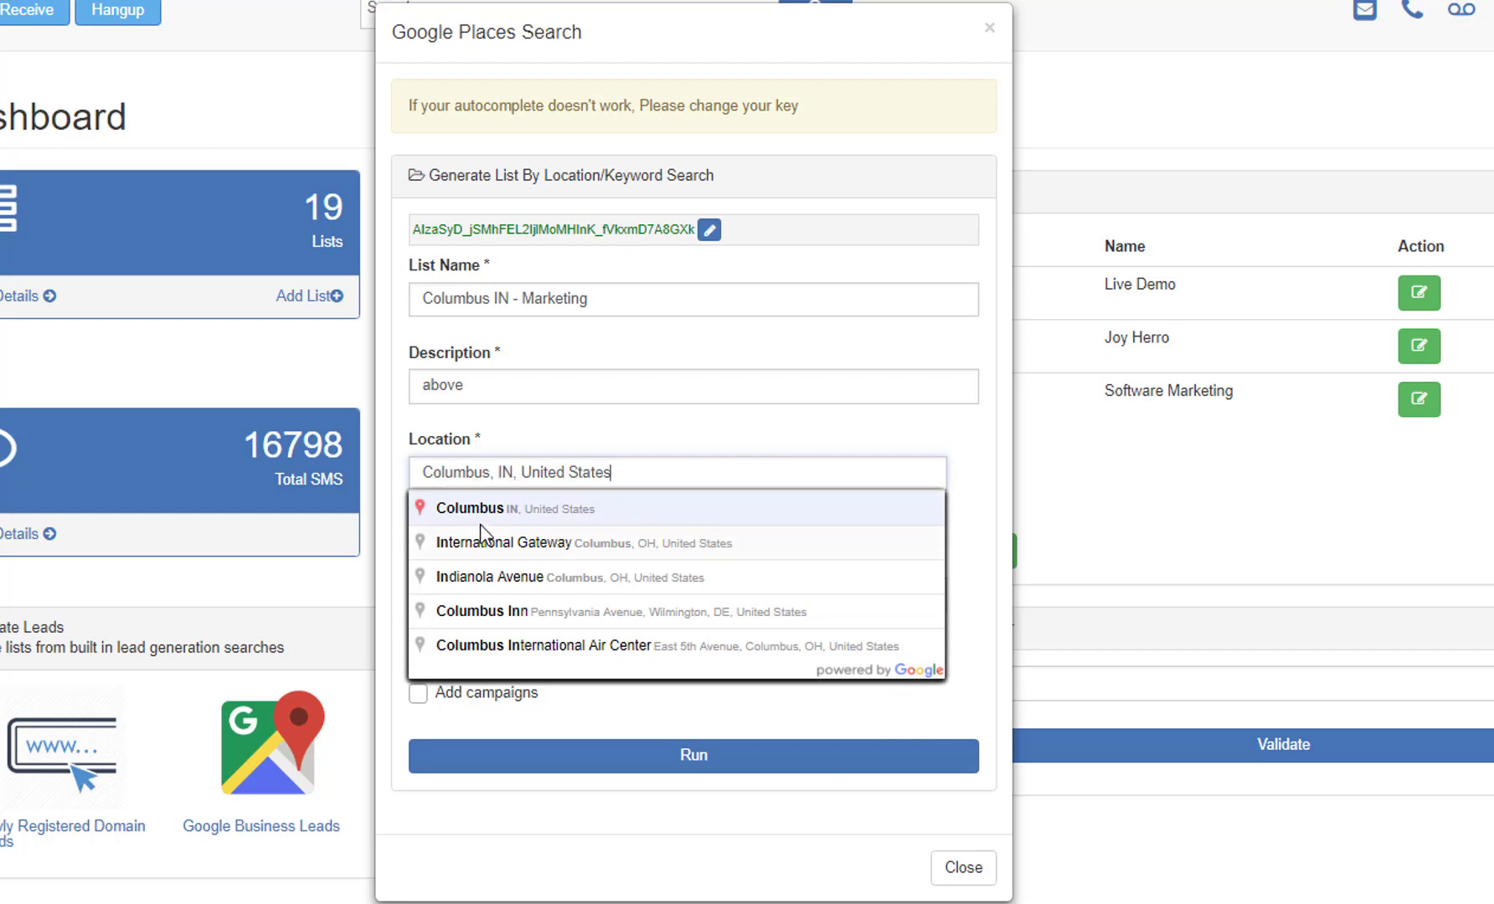
{"action": "mouse_move", "coordinate": [546, 517]}
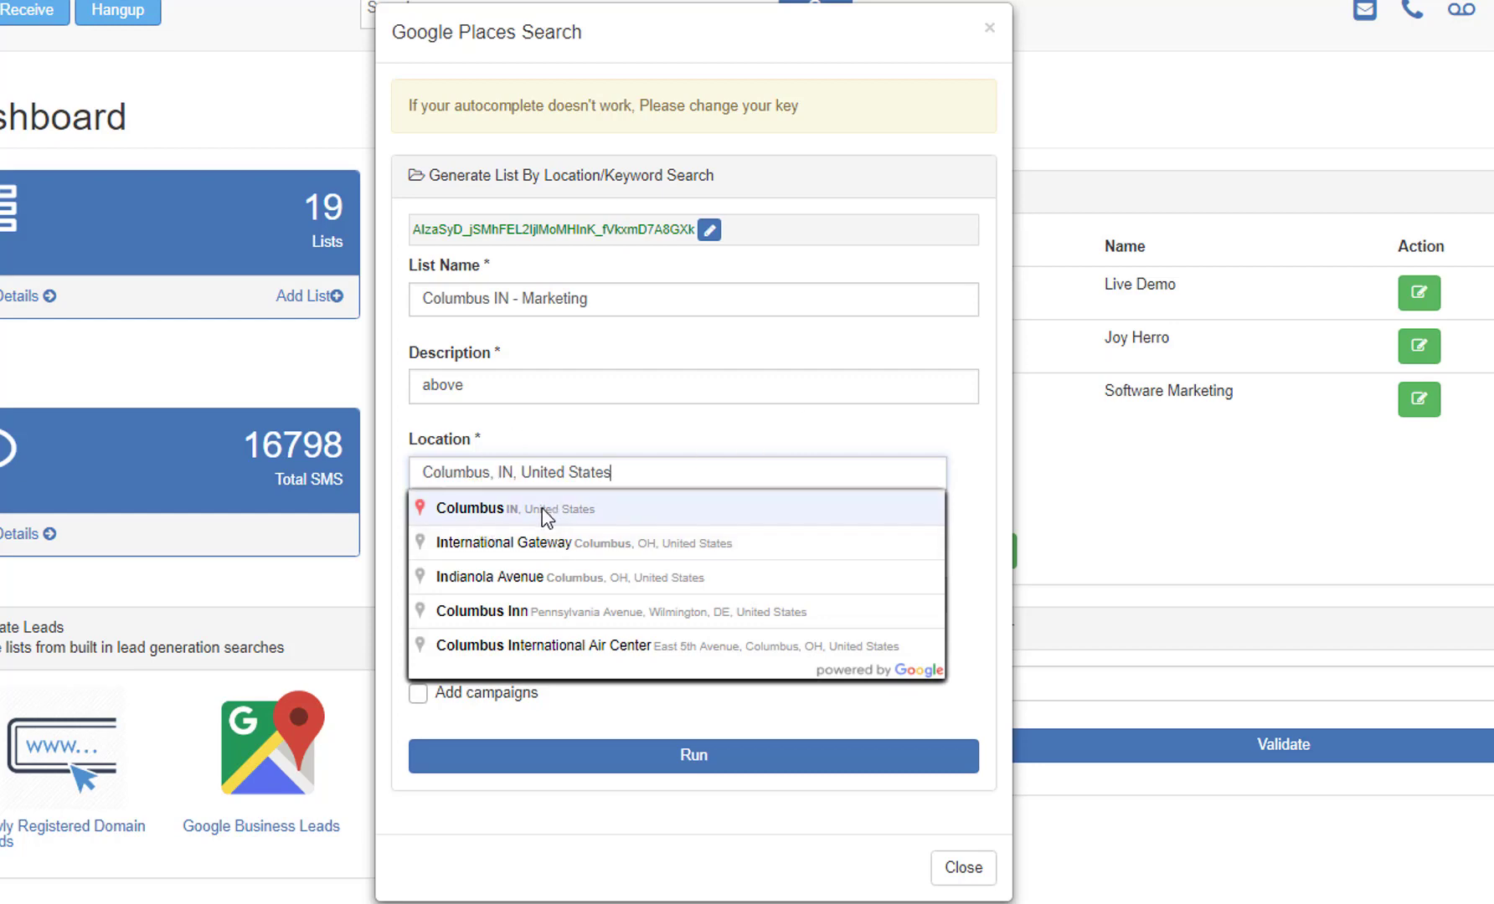
{"action": "mouse_move", "coordinate": [469, 591]}
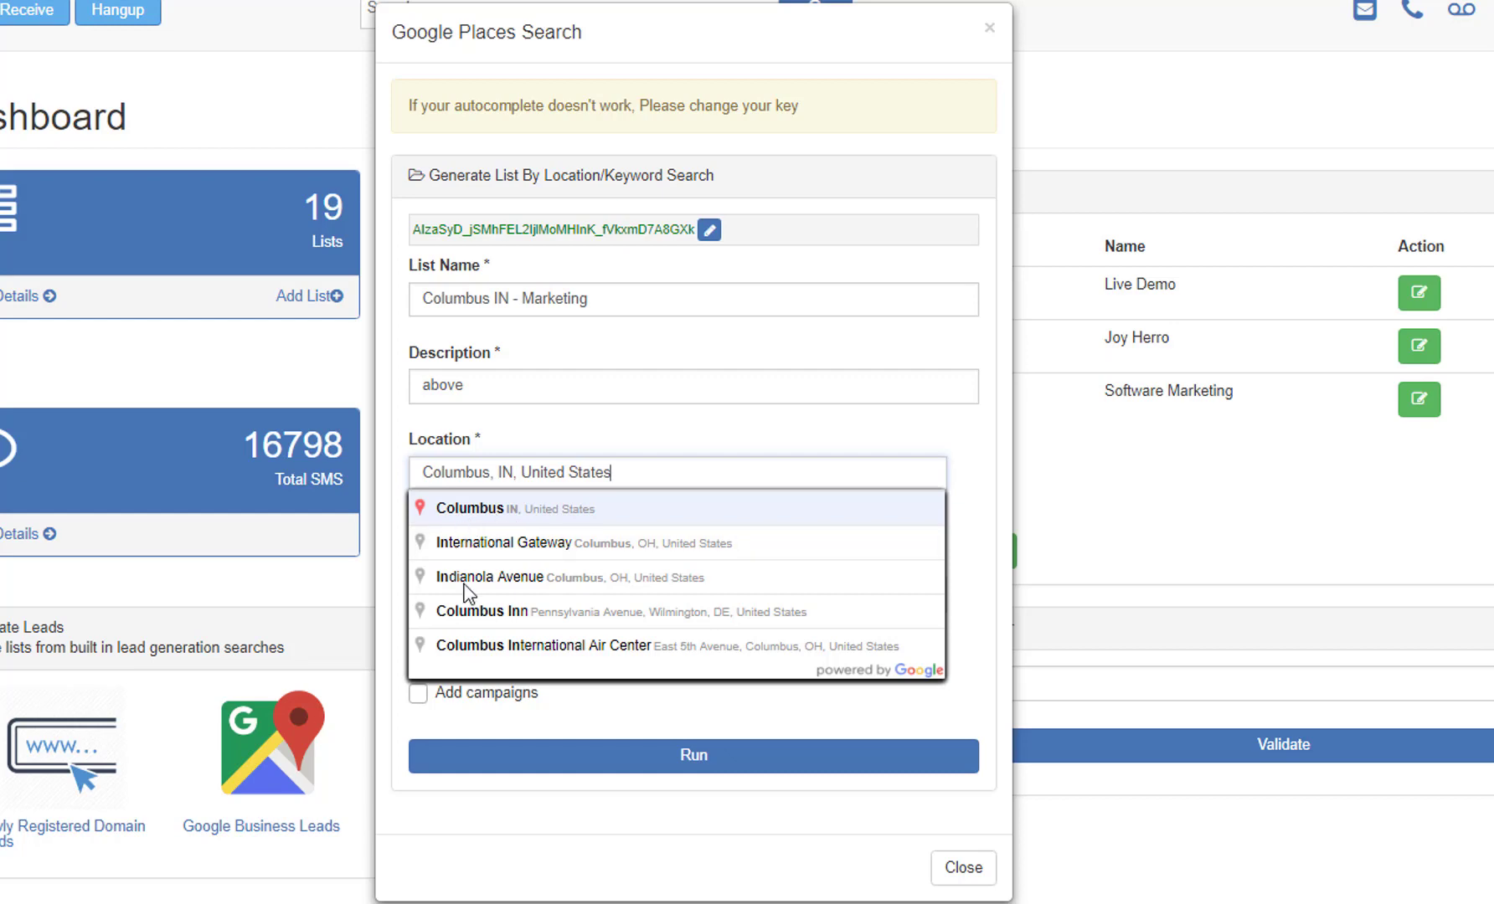
{"action": "mouse_move", "coordinate": [509, 515]}
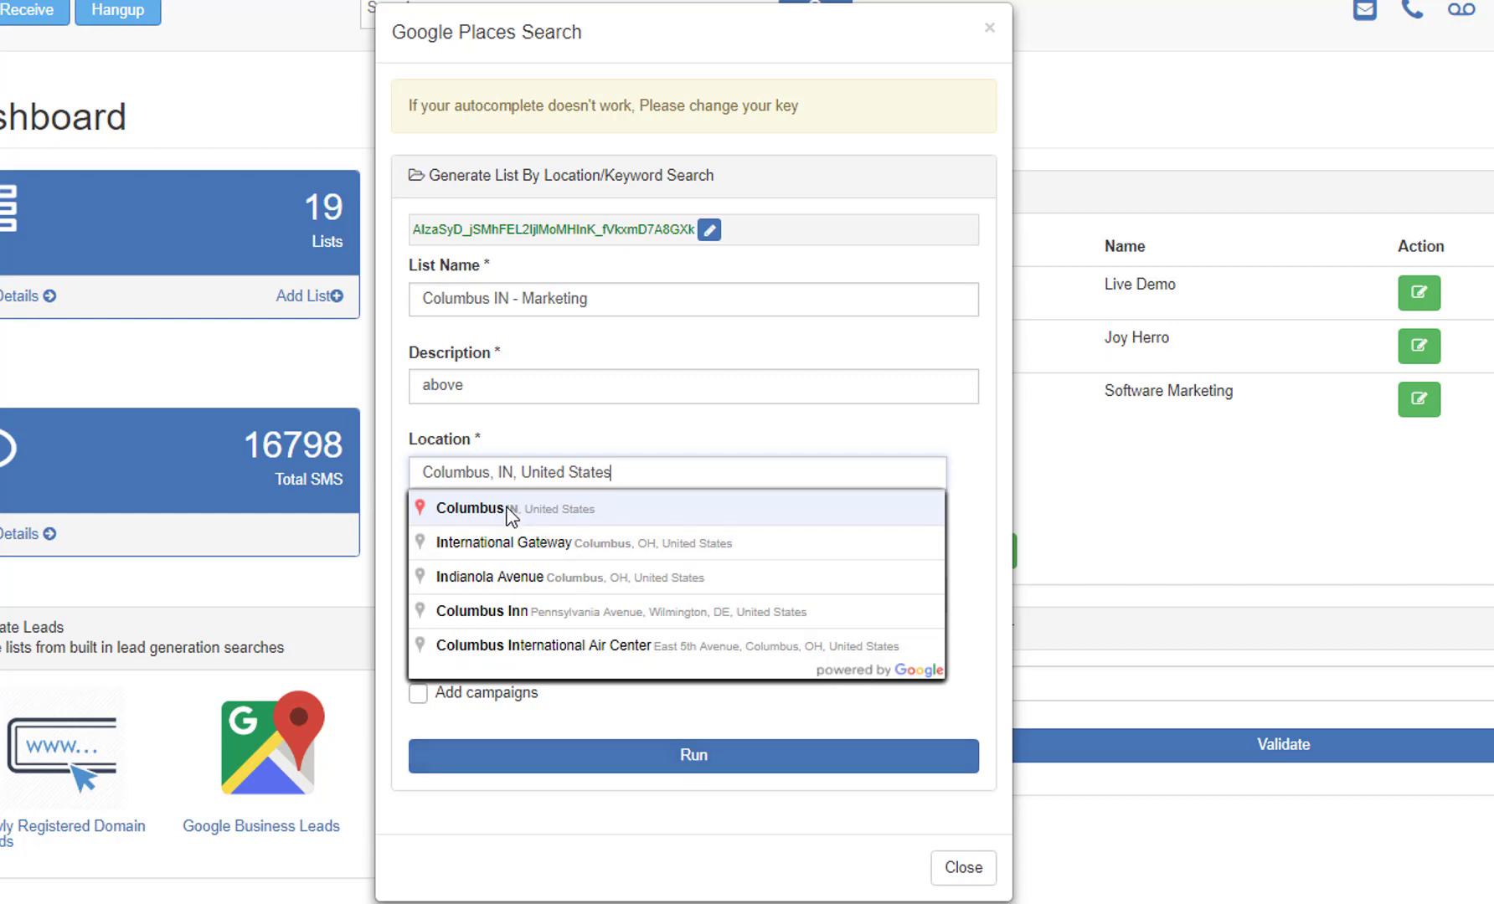
{"action": "left_click", "coordinate": [471, 509]}
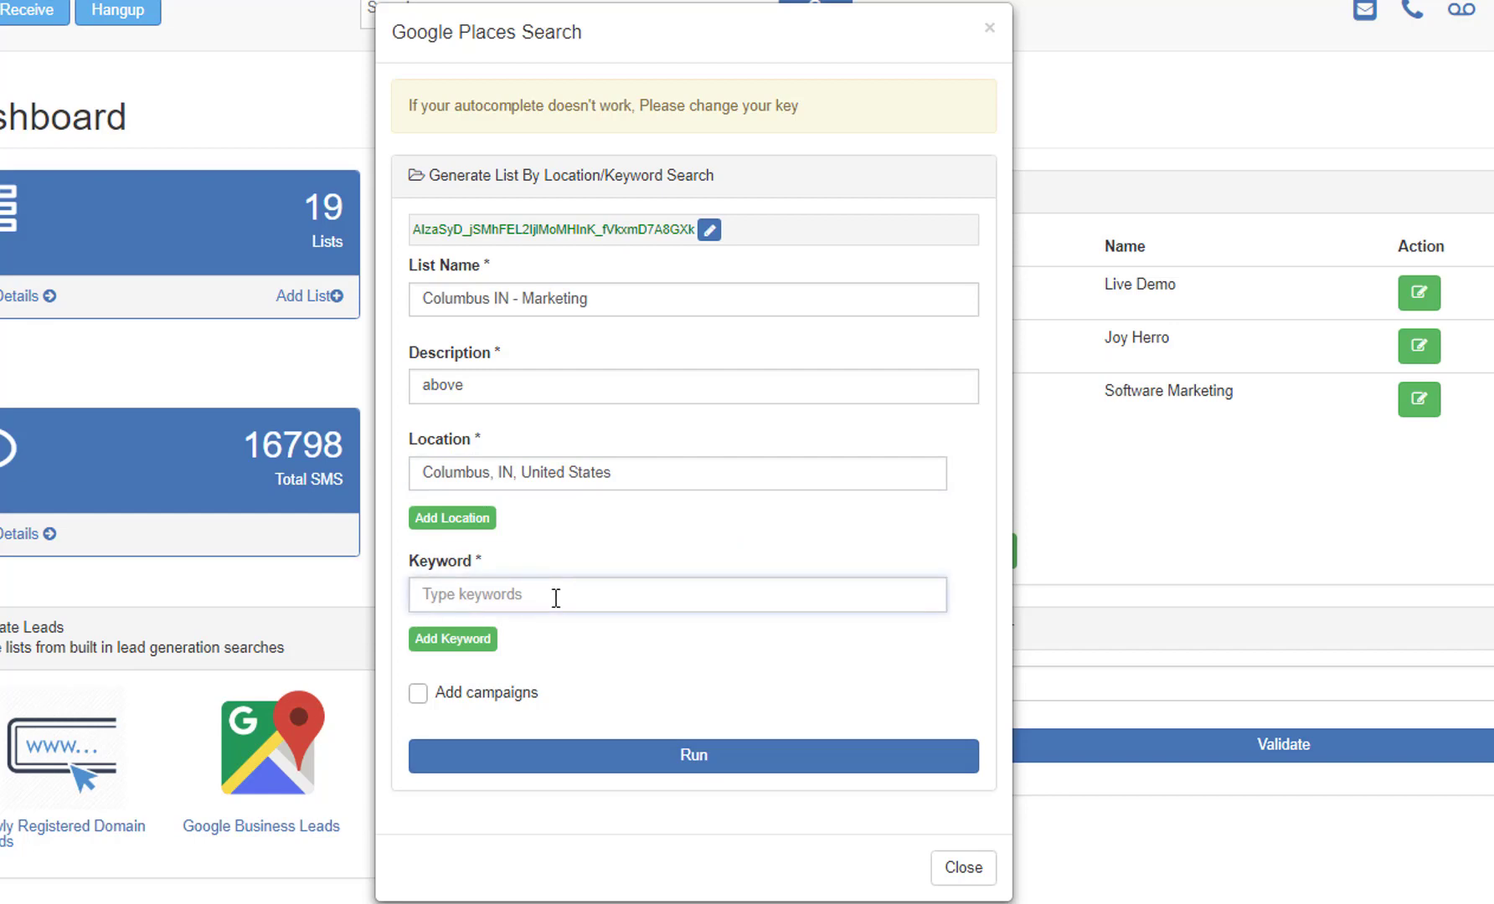
Step: Set the search keyword to 'marketing' and toggle campaign attachment on and off
{"action": "type", "text": "ma"}
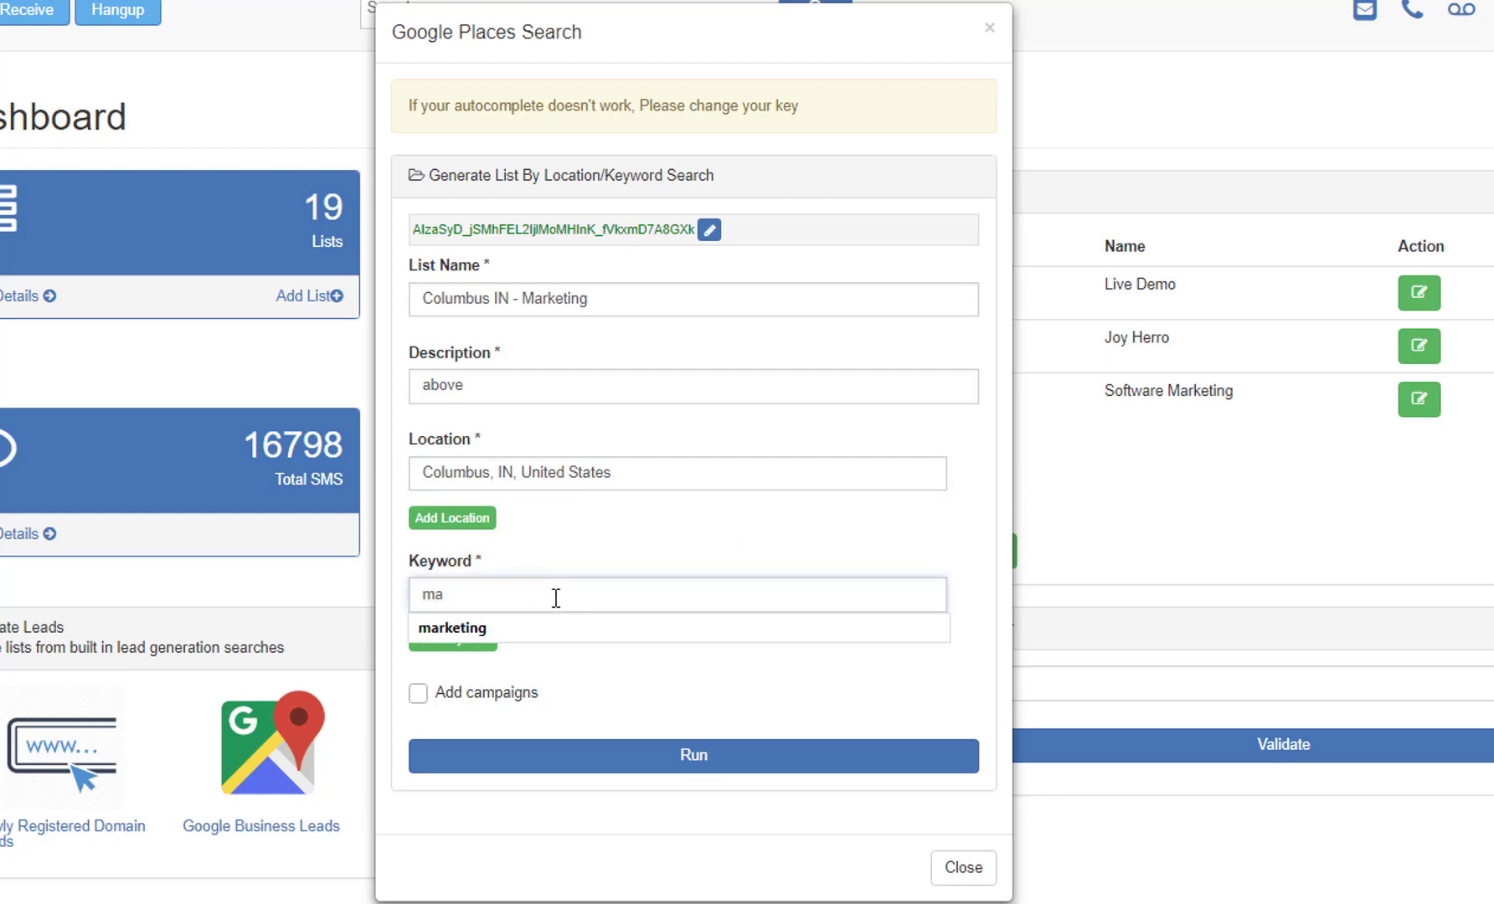
{"action": "left_click", "coordinate": [452, 629]}
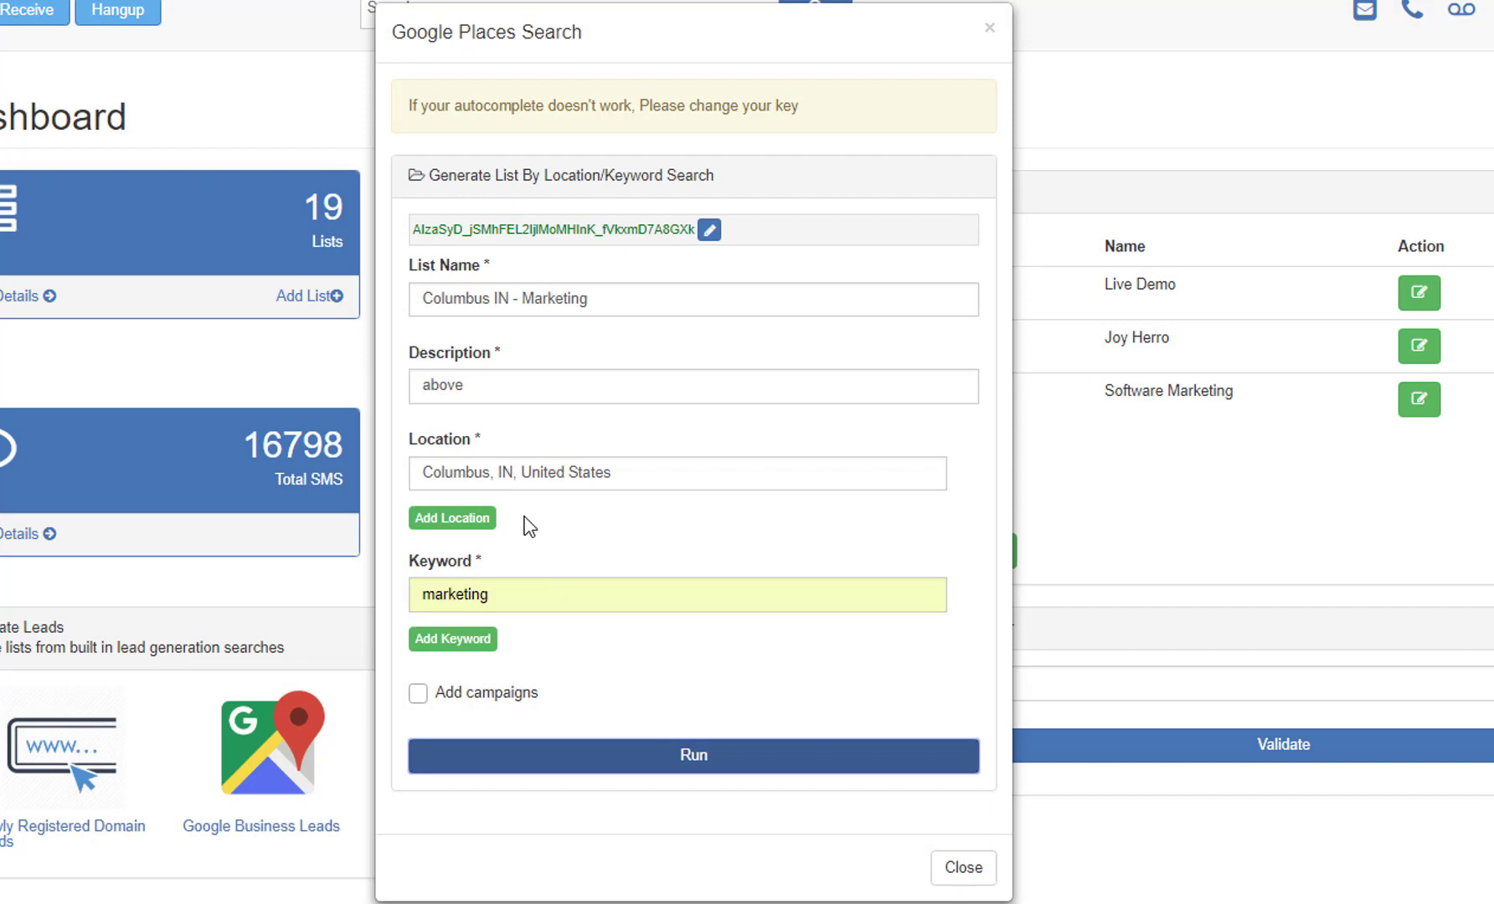
{"action": "left_click", "coordinate": [452, 517]}
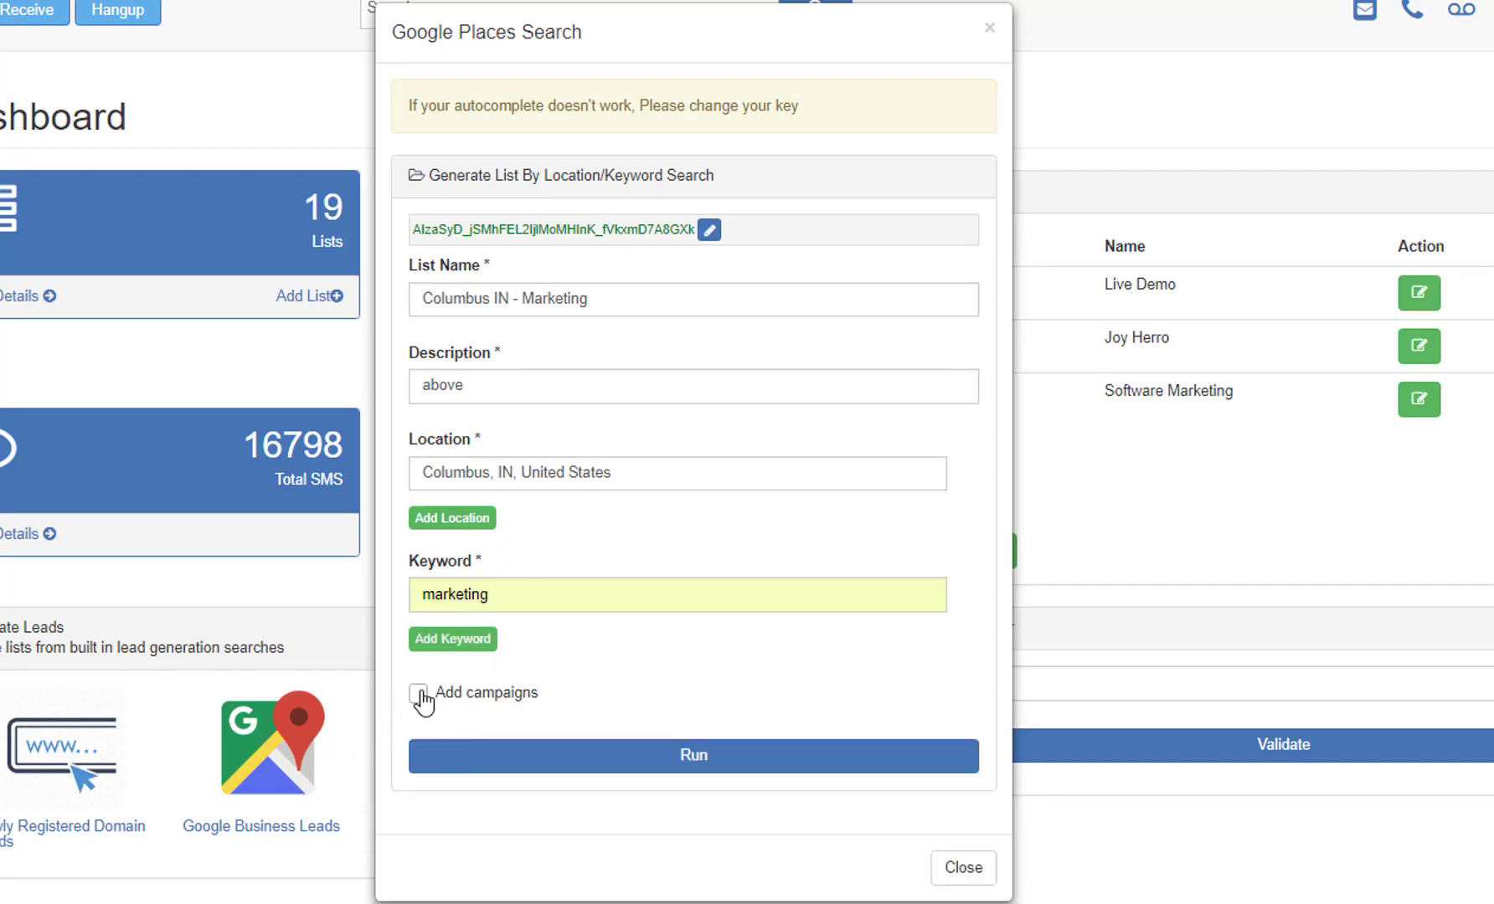
{"action": "left_click", "coordinate": [418, 693]}
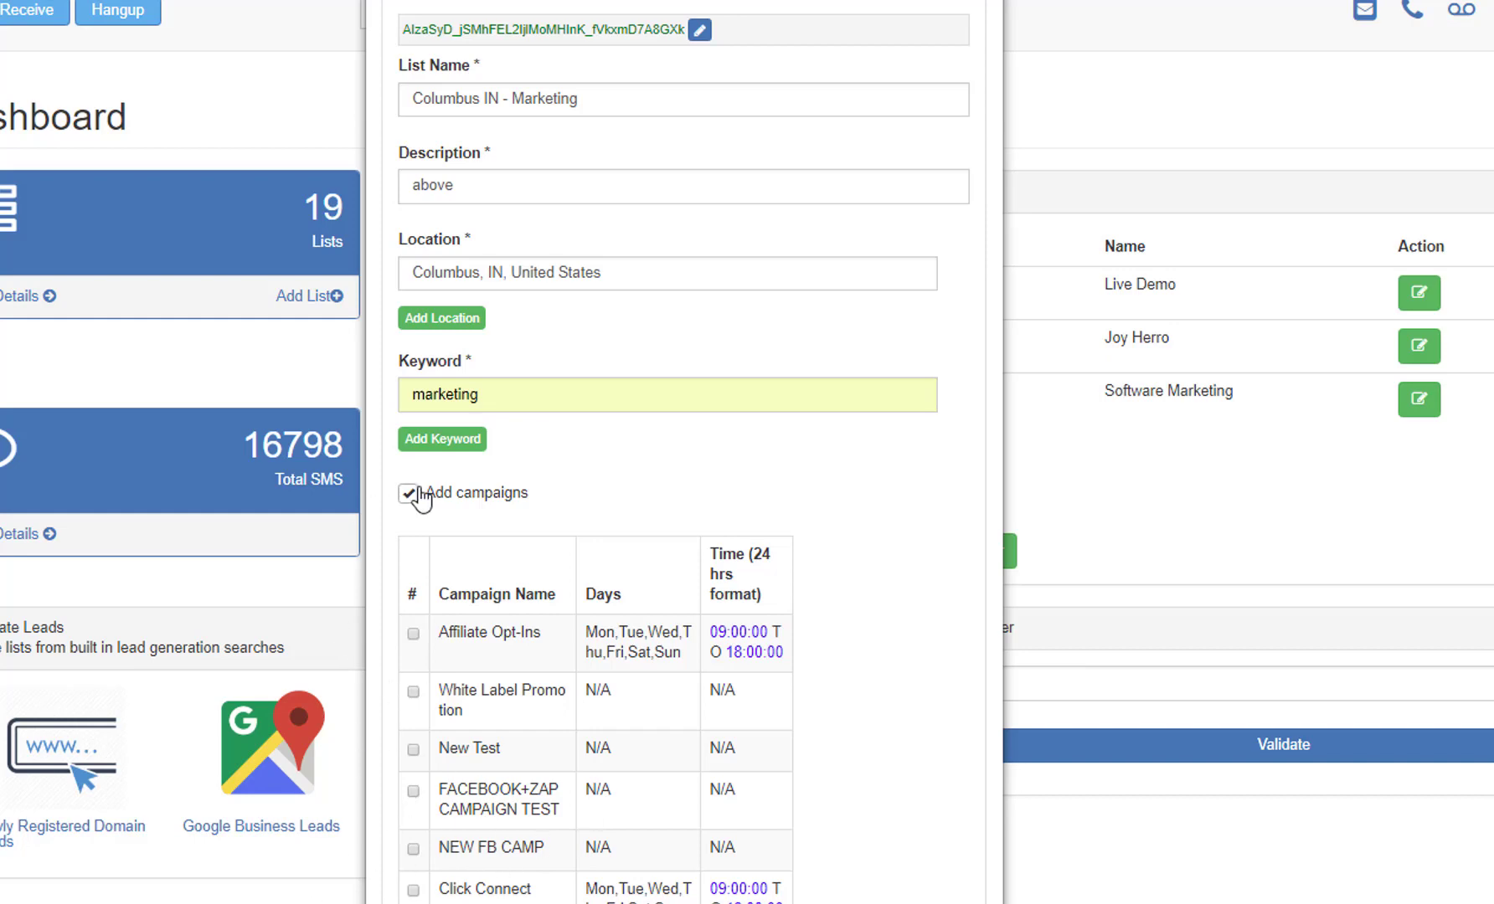
{"action": "left_click", "coordinate": [410, 494]}
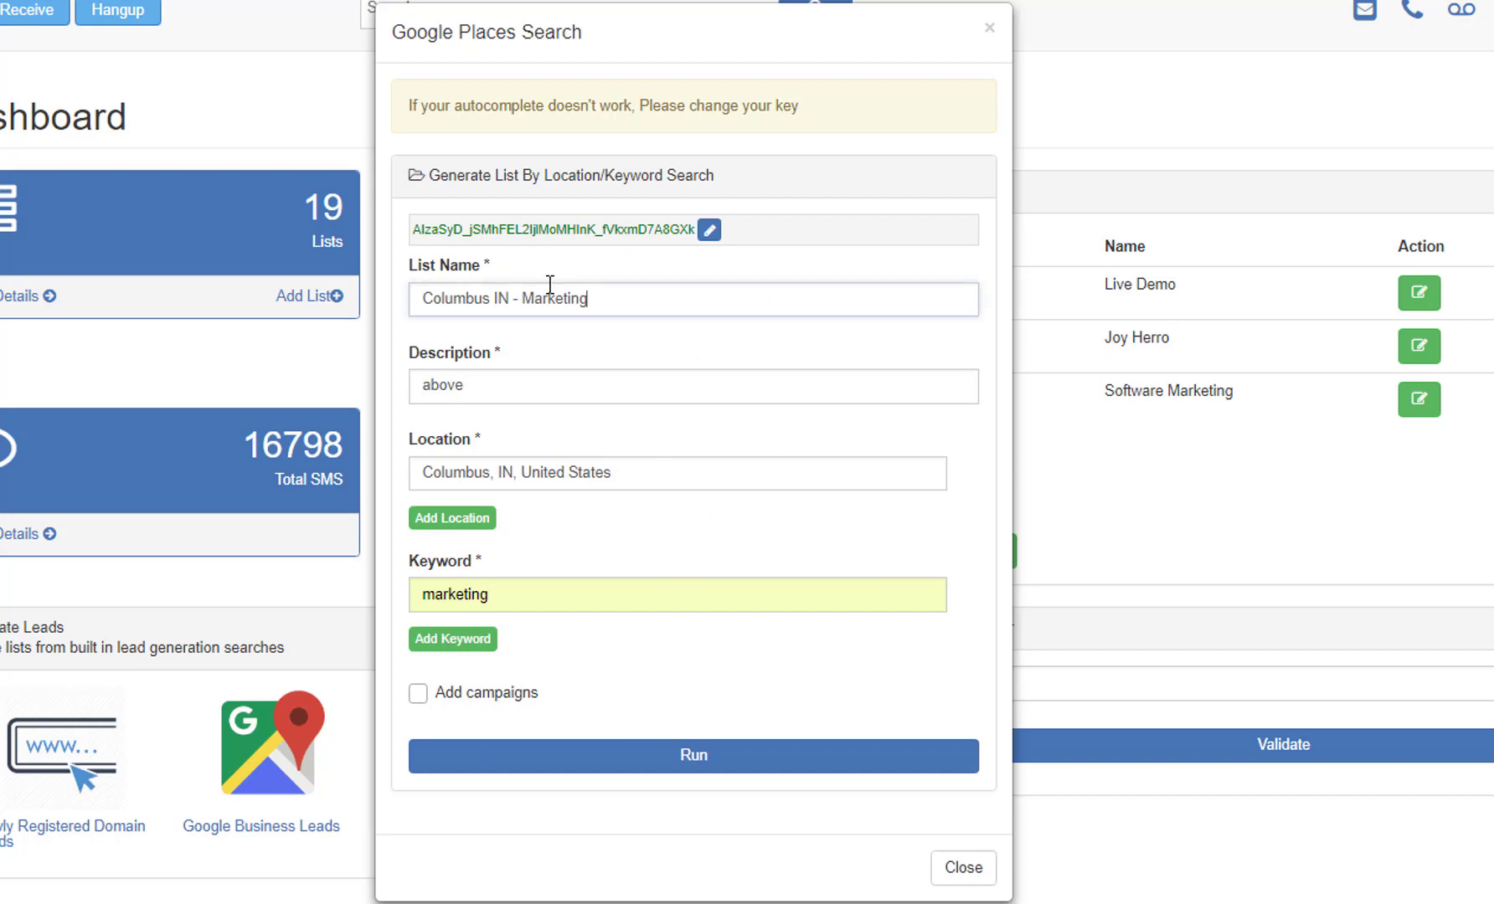
Step: Adjust the Columbus IN - Marketing list name and switch on attaching campaigns
{"action": "triple_click", "coordinate": [502, 299]}
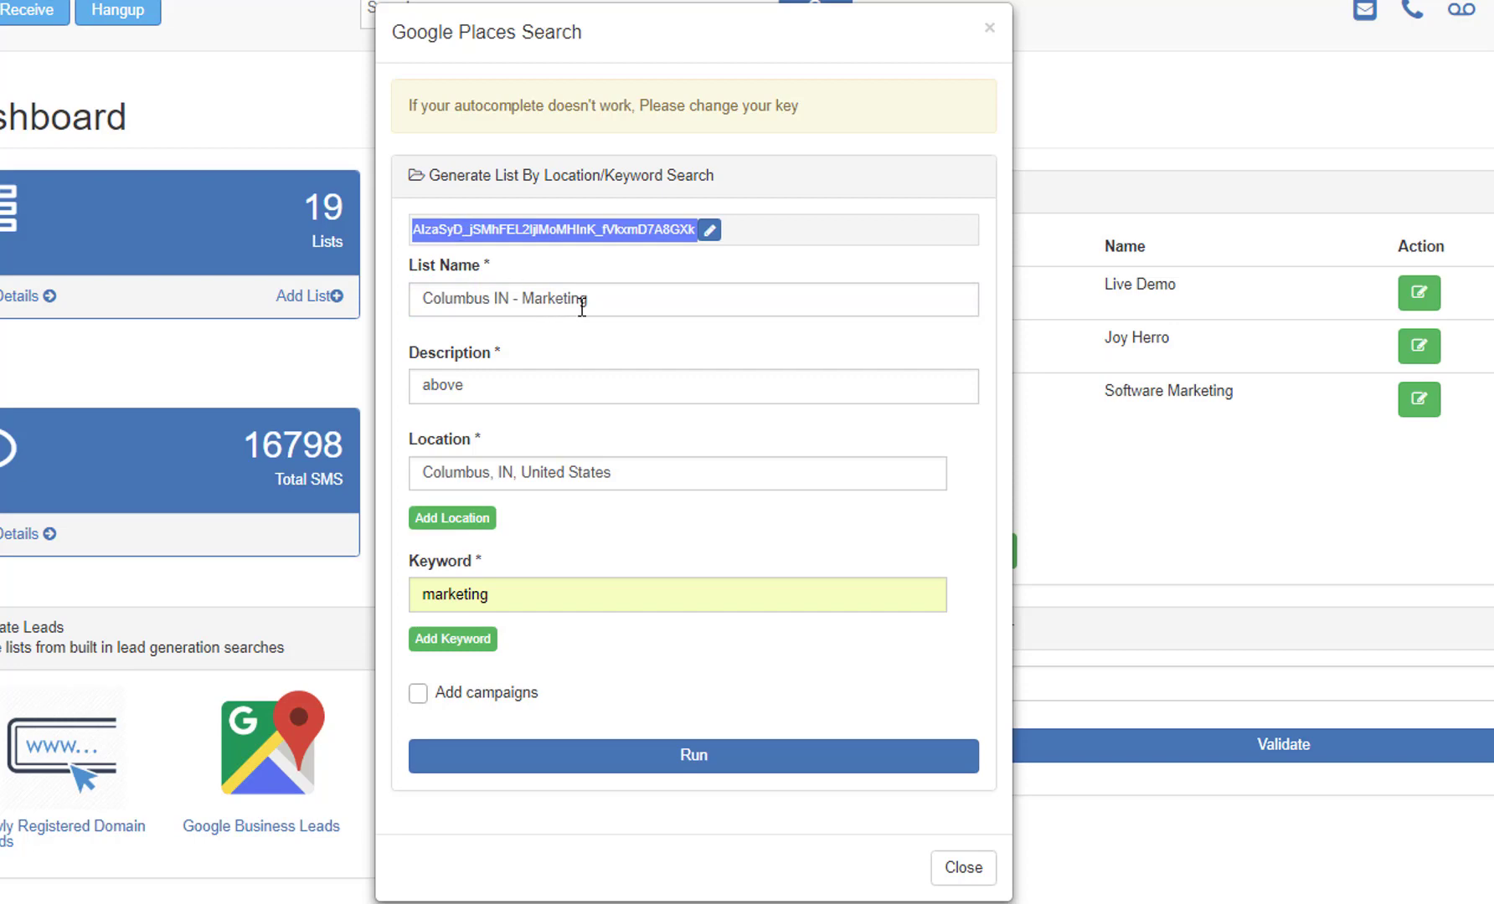
{"action": "double_click", "coordinate": [442, 385]}
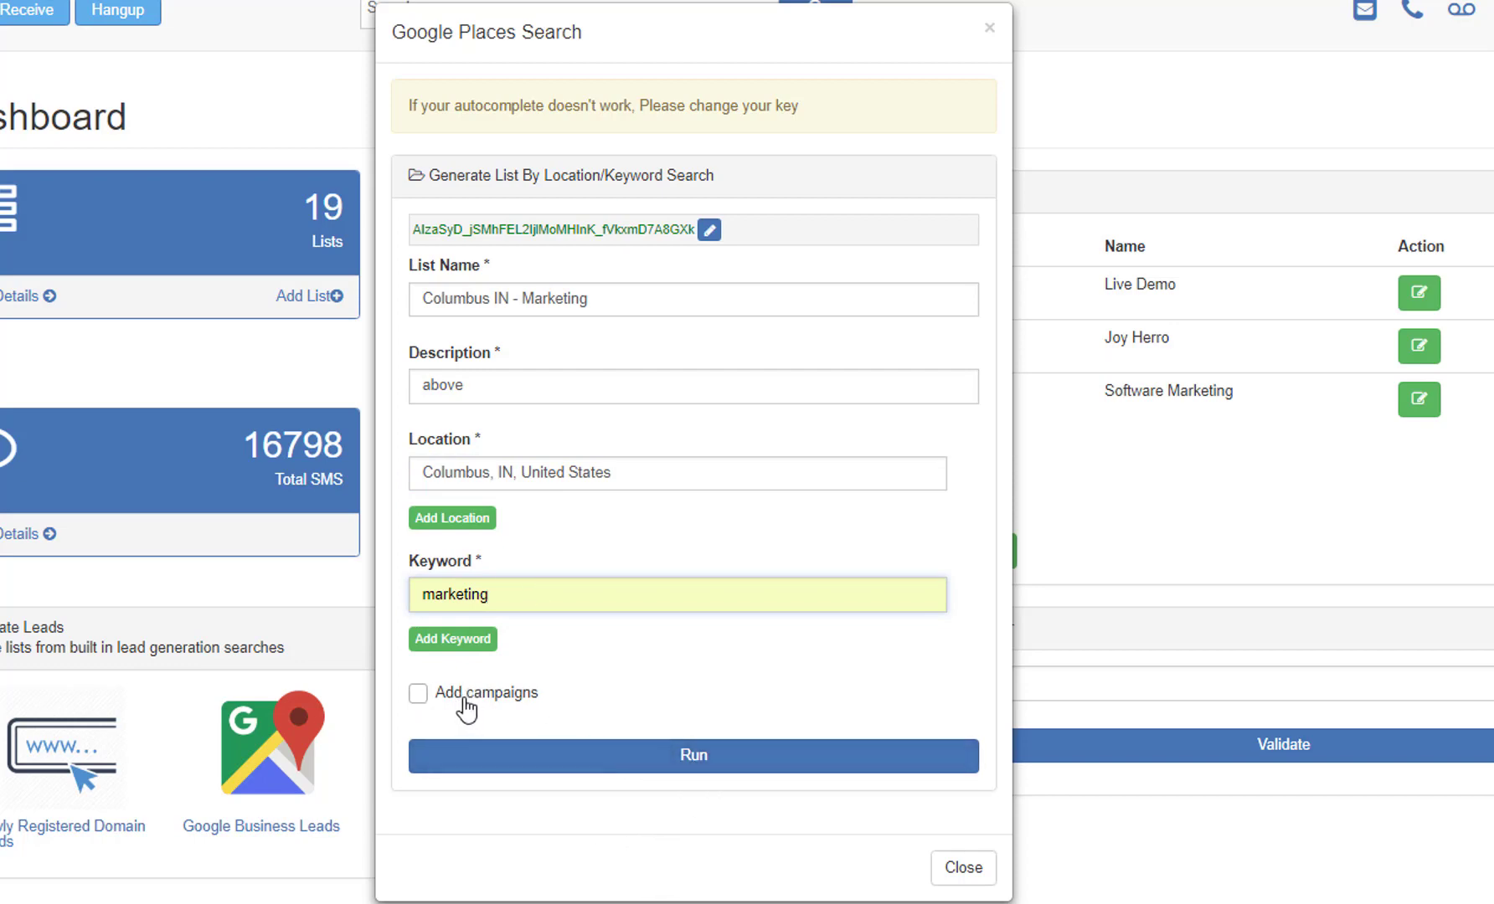
{"action": "left_click", "coordinate": [417, 694]}
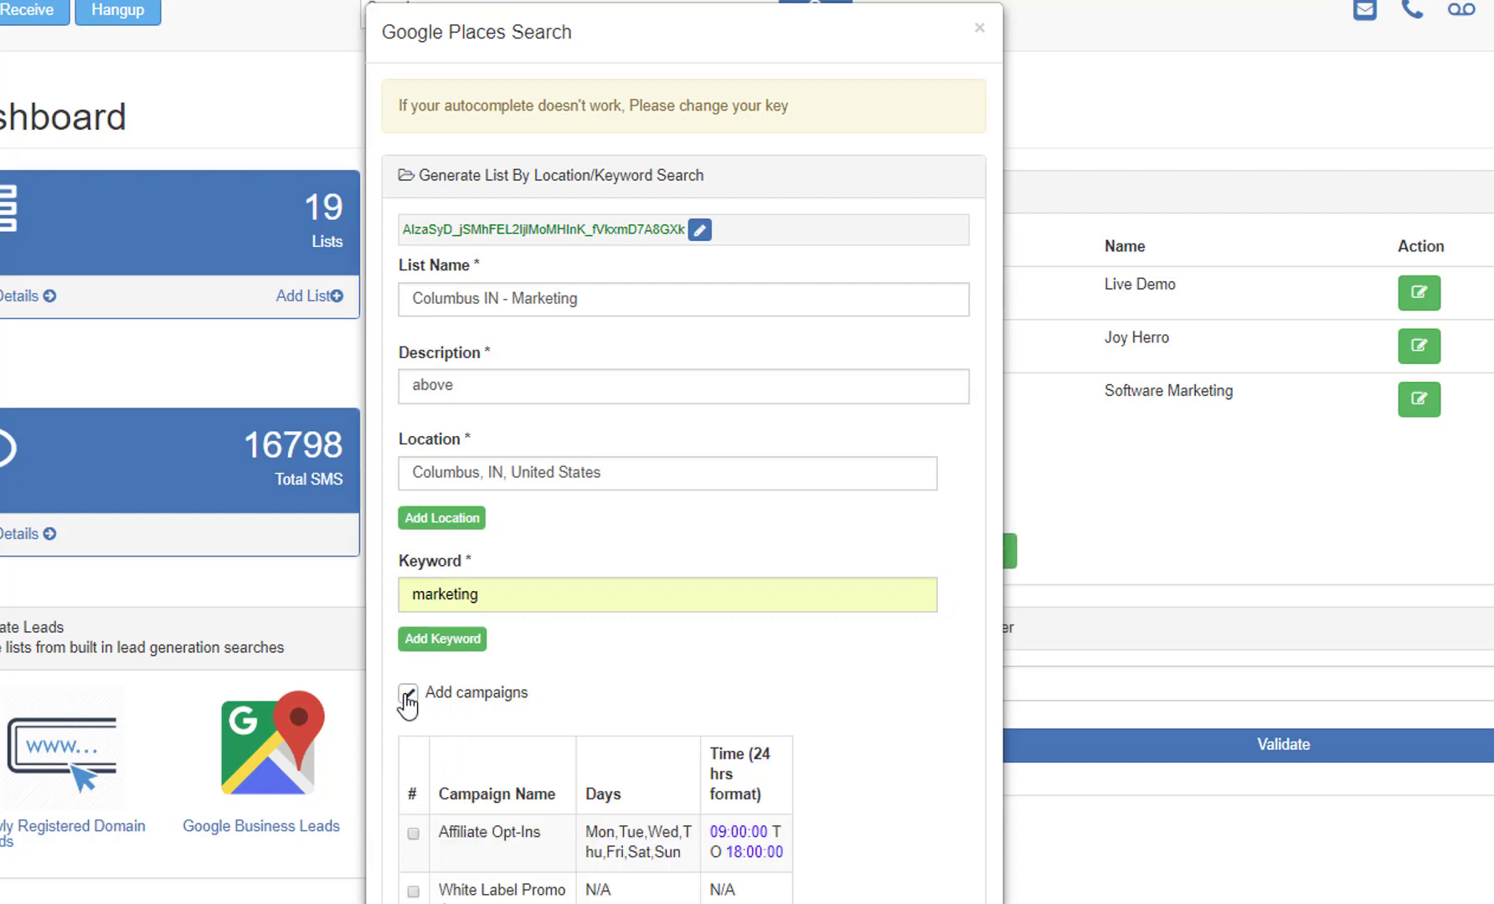
Step: Run the Google Places lead search for the Columbus IN - Marketing list
{"action": "left_click", "coordinate": [409, 700]}
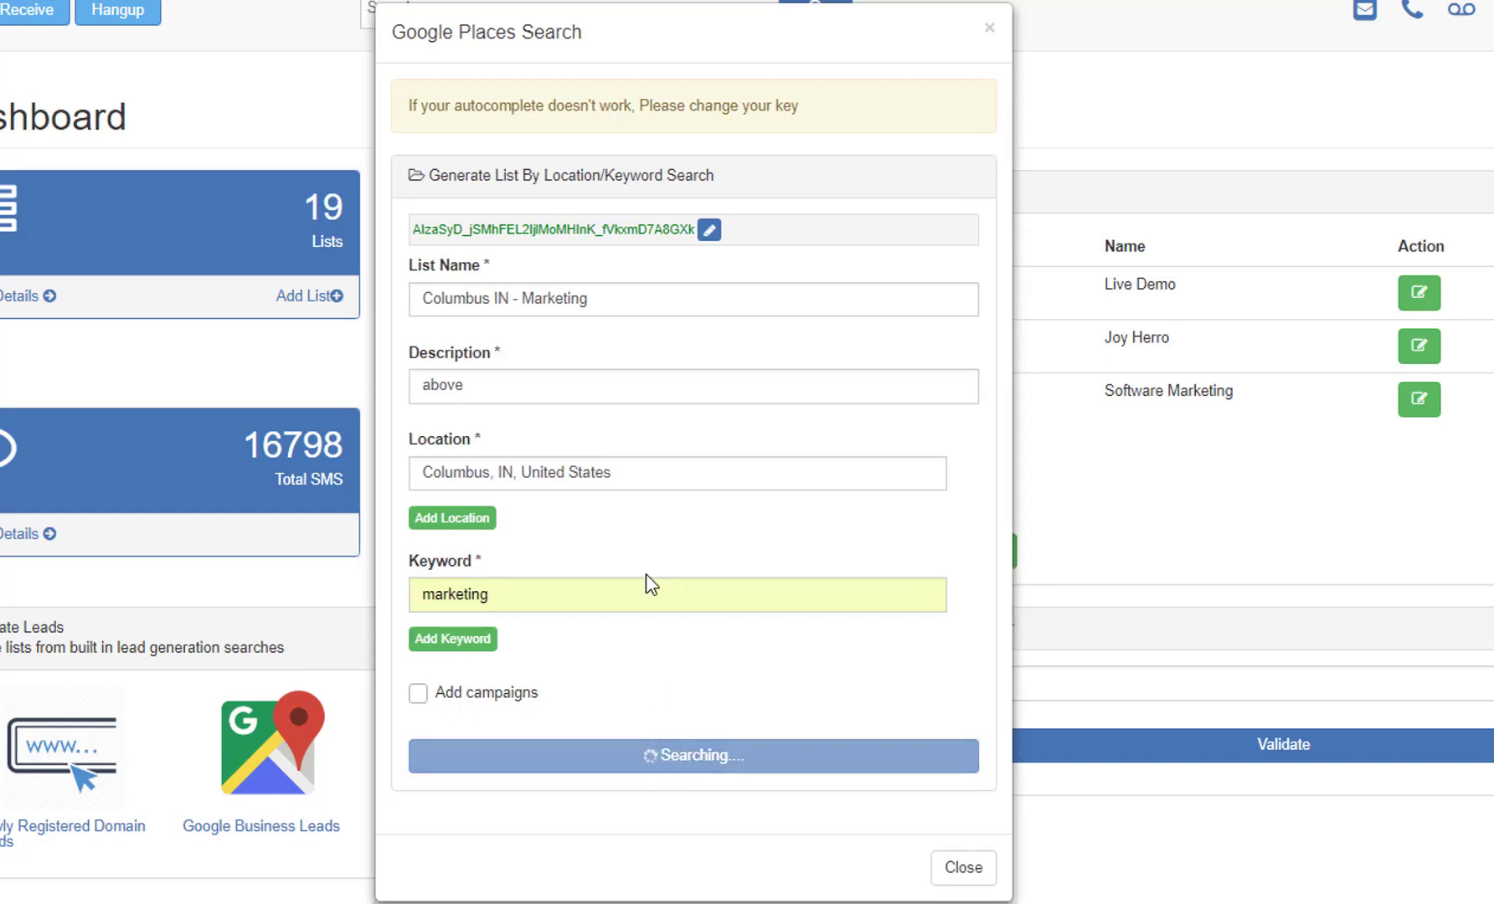
{"action": "mouse_move", "coordinate": [496, 239]}
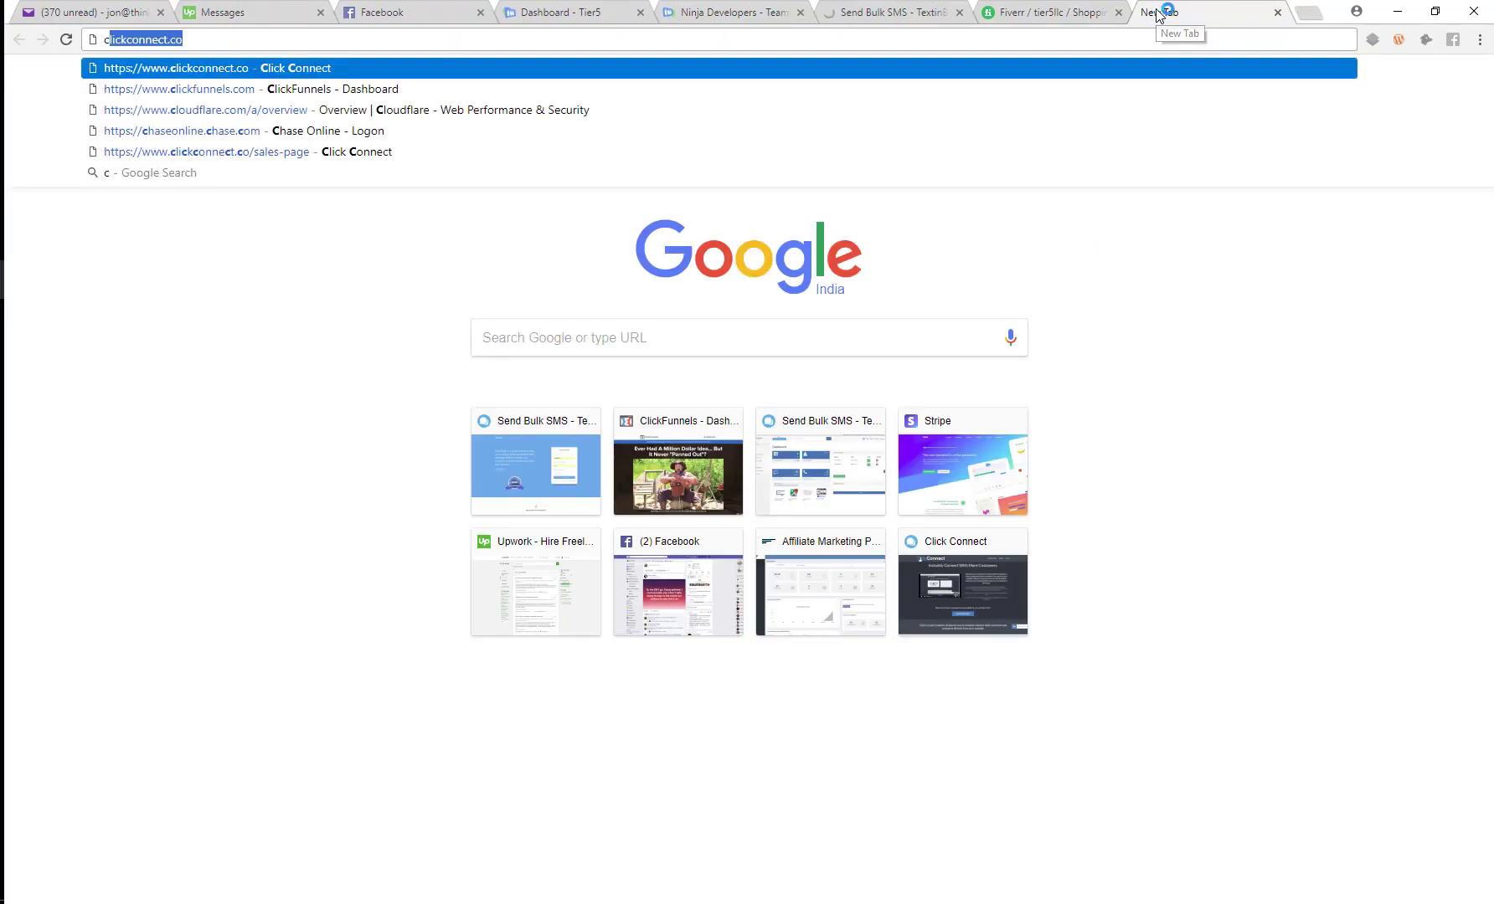
Step: Search Google for 'columbus Indiana marketing' and browse the full list of local places
{"action": "type", "text": "columbus"}
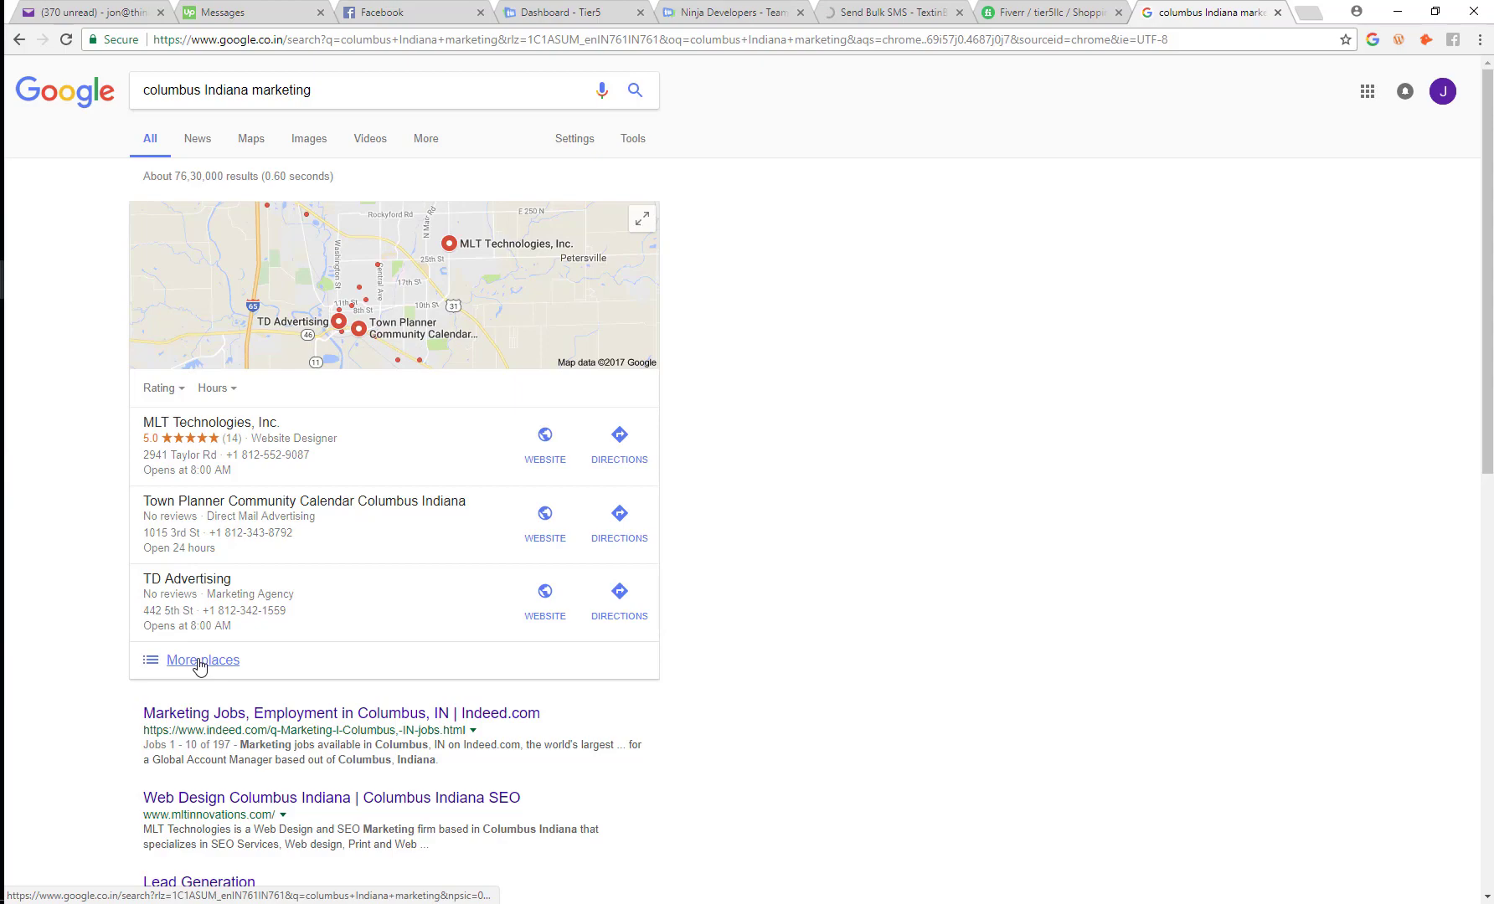
{"action": "left_click", "coordinate": [203, 660]}
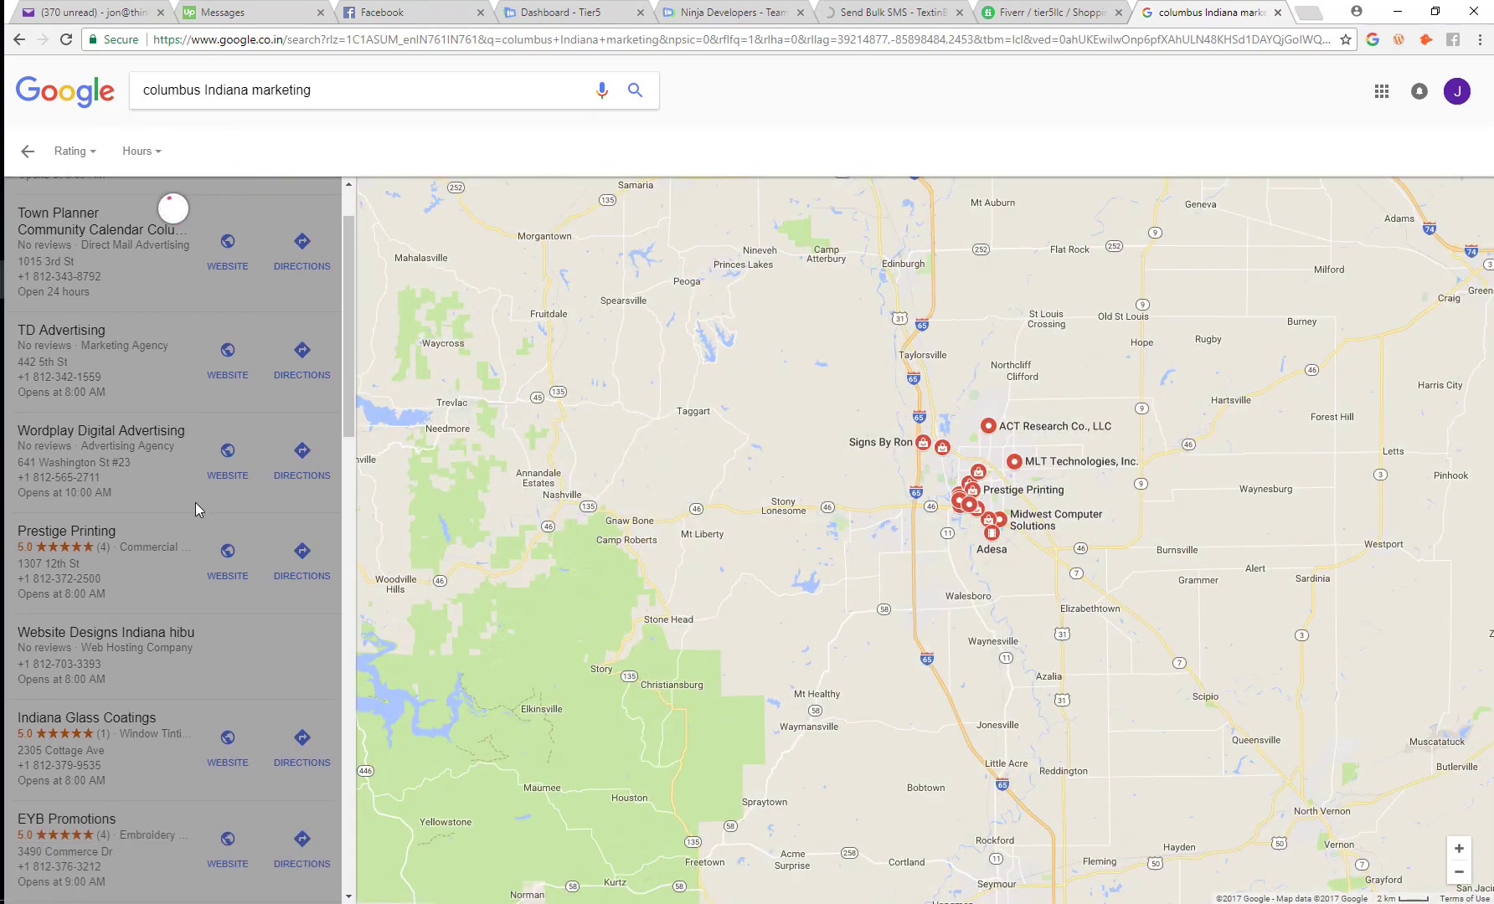
{"action": "scroll", "scroll_direction": "down", "scroll_amount": 3}
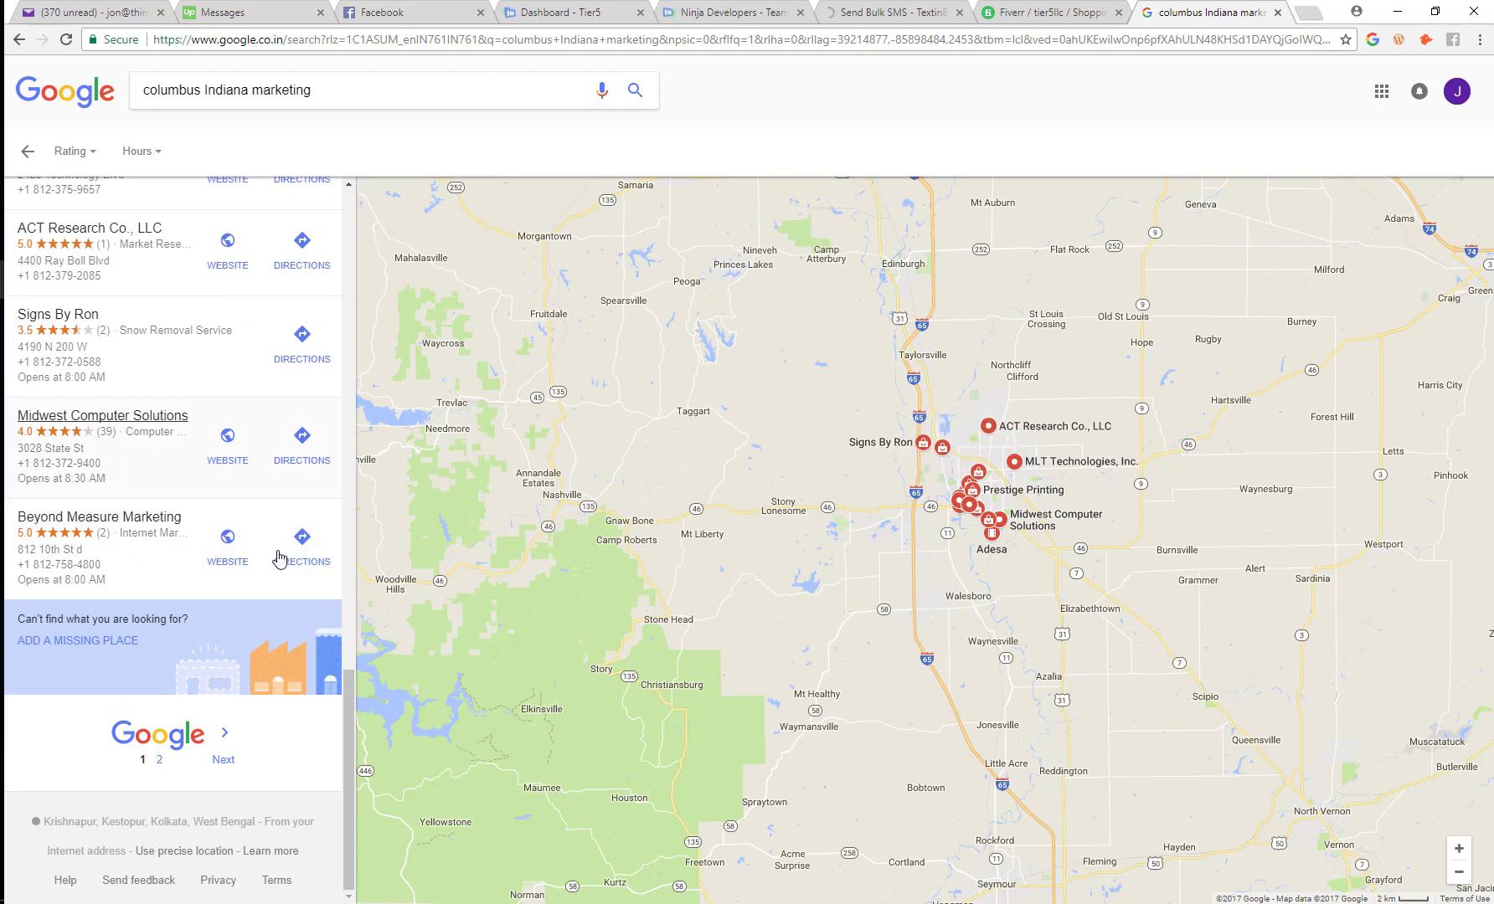
{"action": "scroll", "scroll_direction": "down", "scroll_amount": 3}
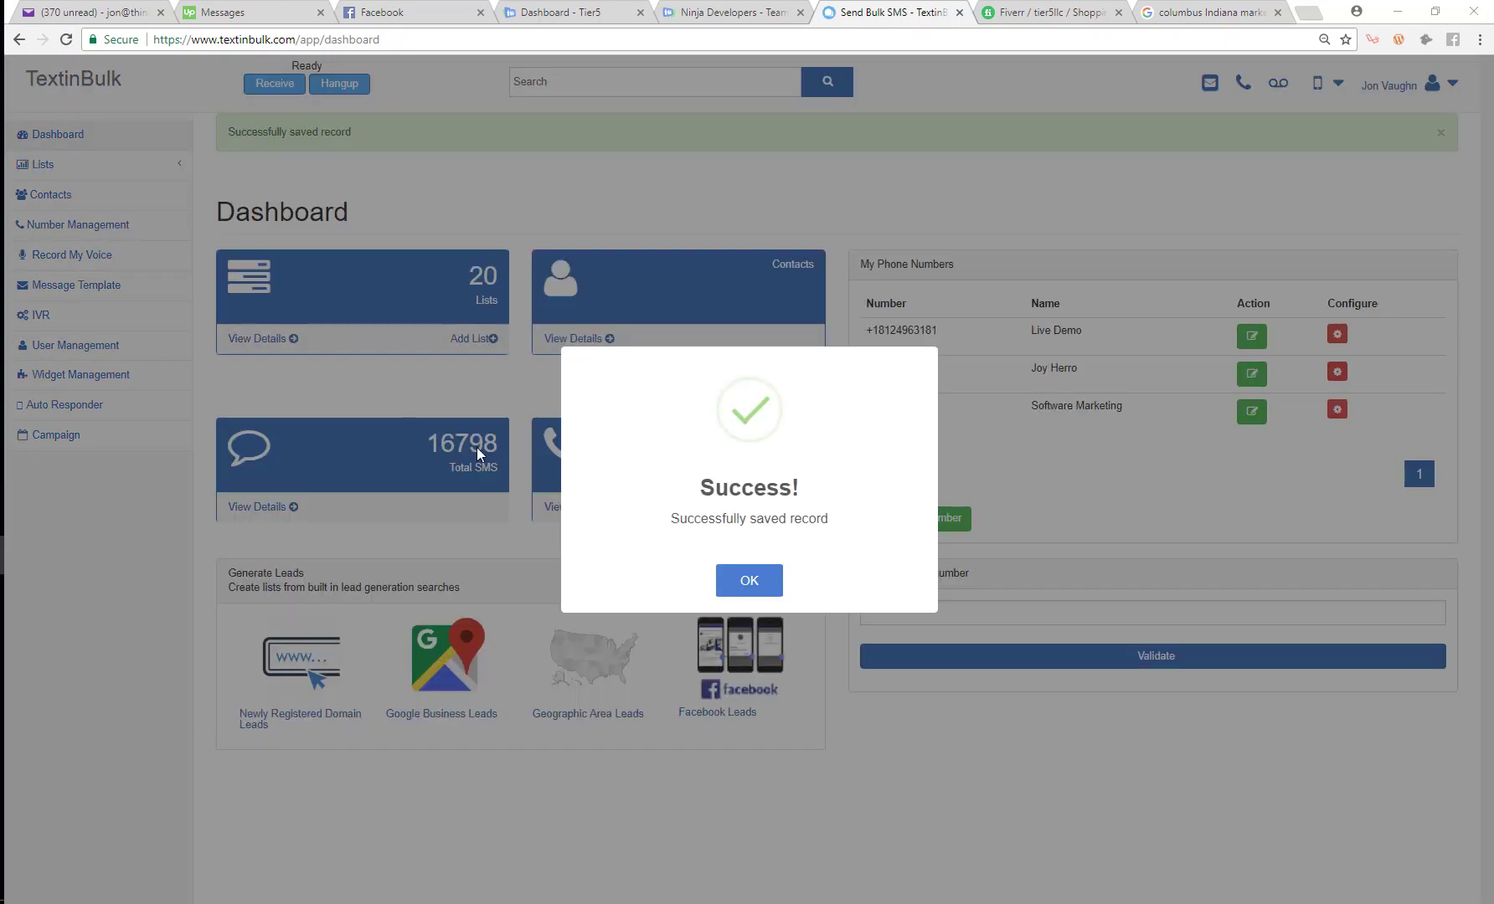
{"action": "mouse_move", "coordinate": [717, 632]}
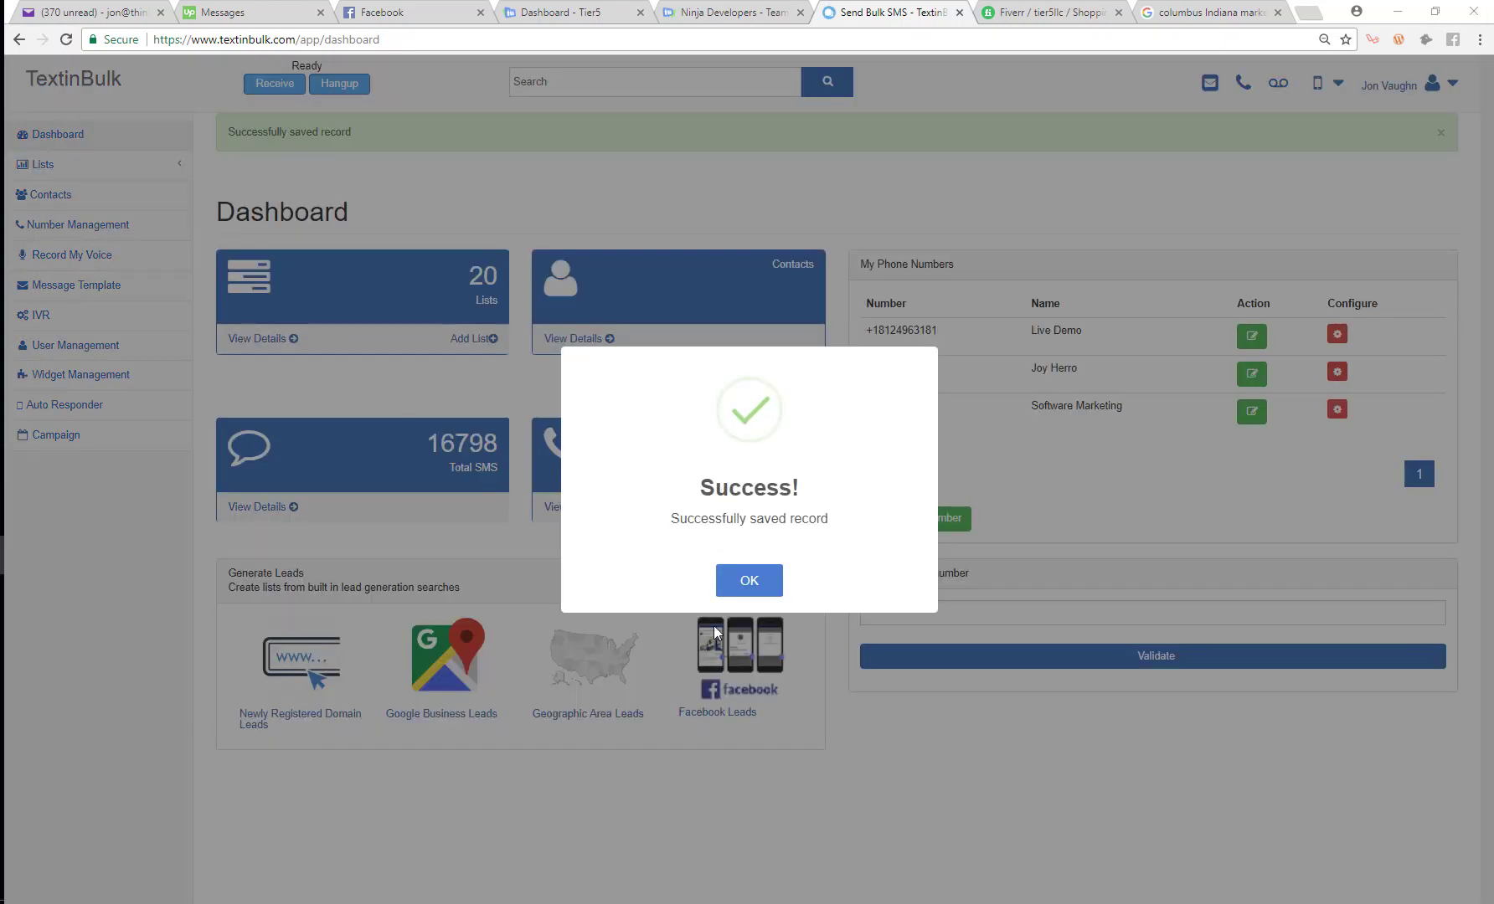
Step: Dismiss the successful save confirmation for the new list
{"action": "left_click", "coordinate": [748, 581]}
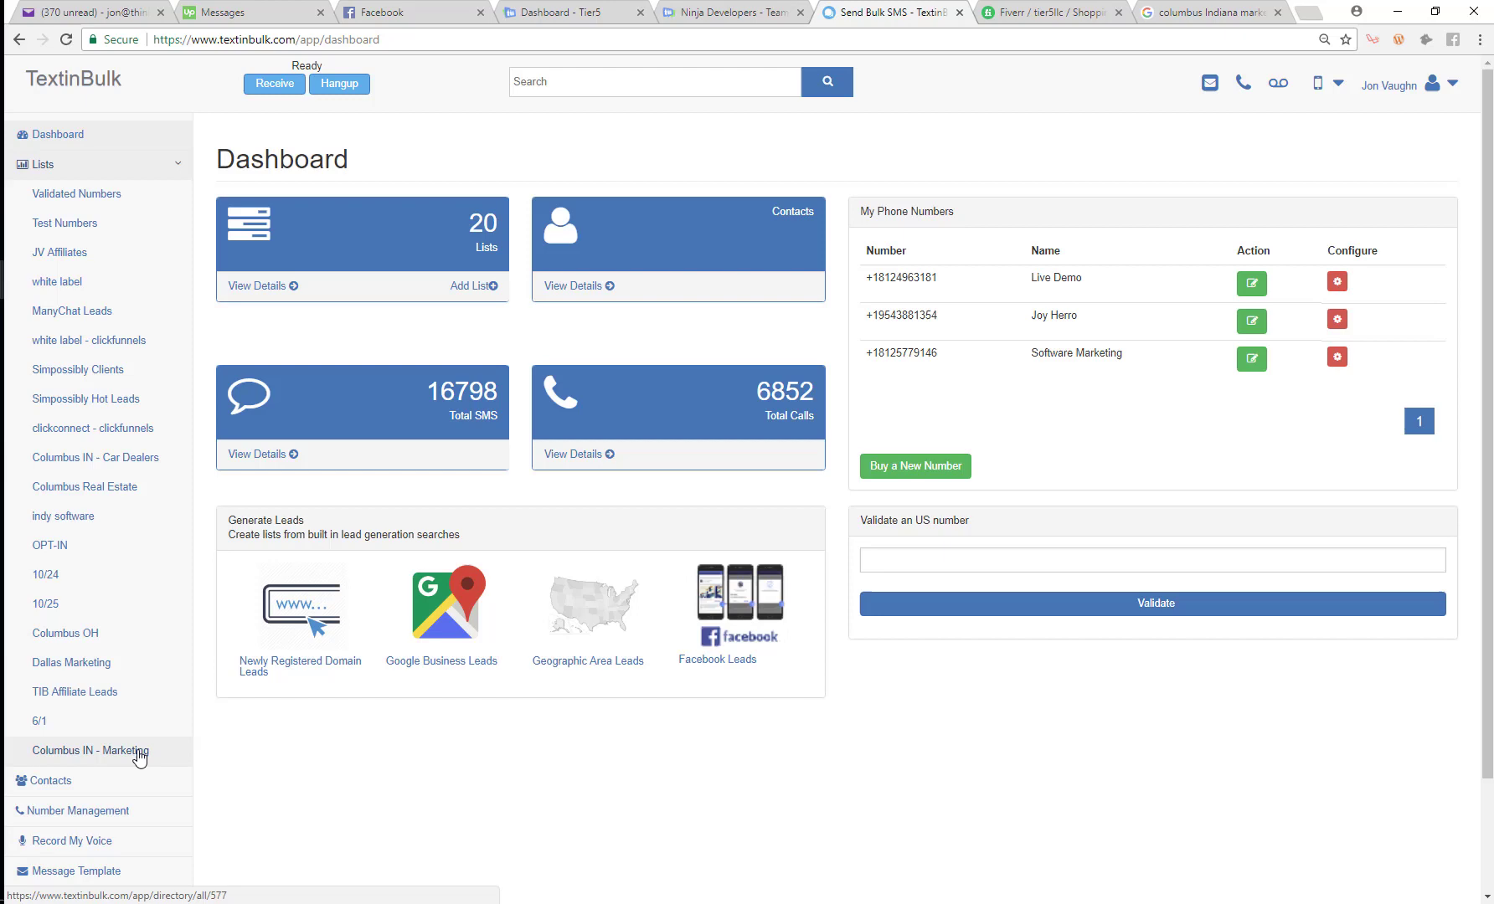
Step: View the Columbus IN - Marketing leads filtered to mobile phone numbers only
{"action": "left_click", "coordinate": [89, 750]}
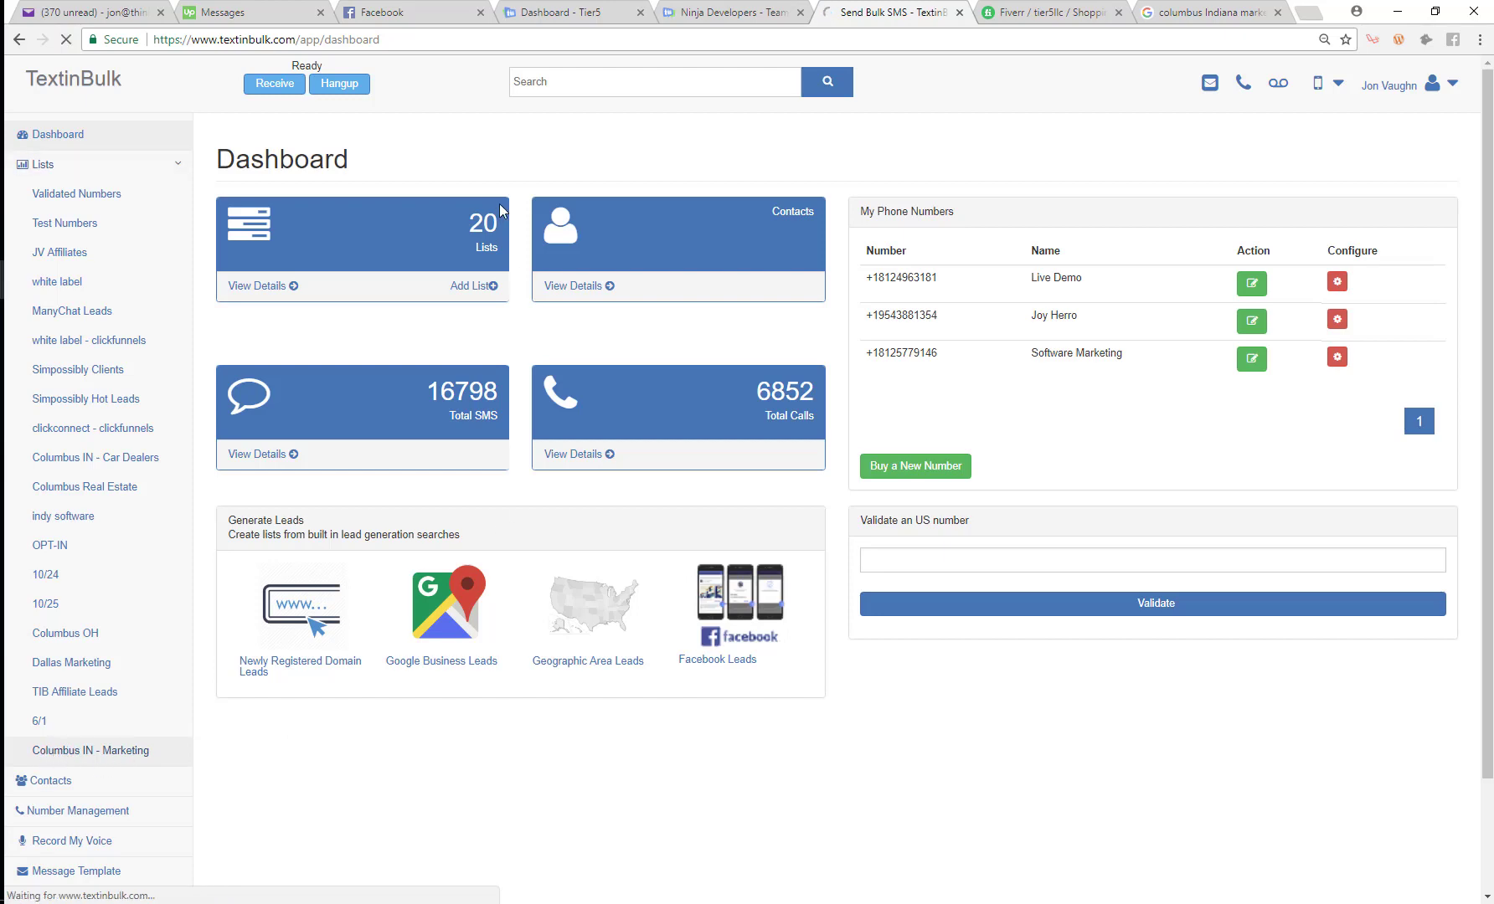
{"action": "left_click", "coordinate": [90, 750]}
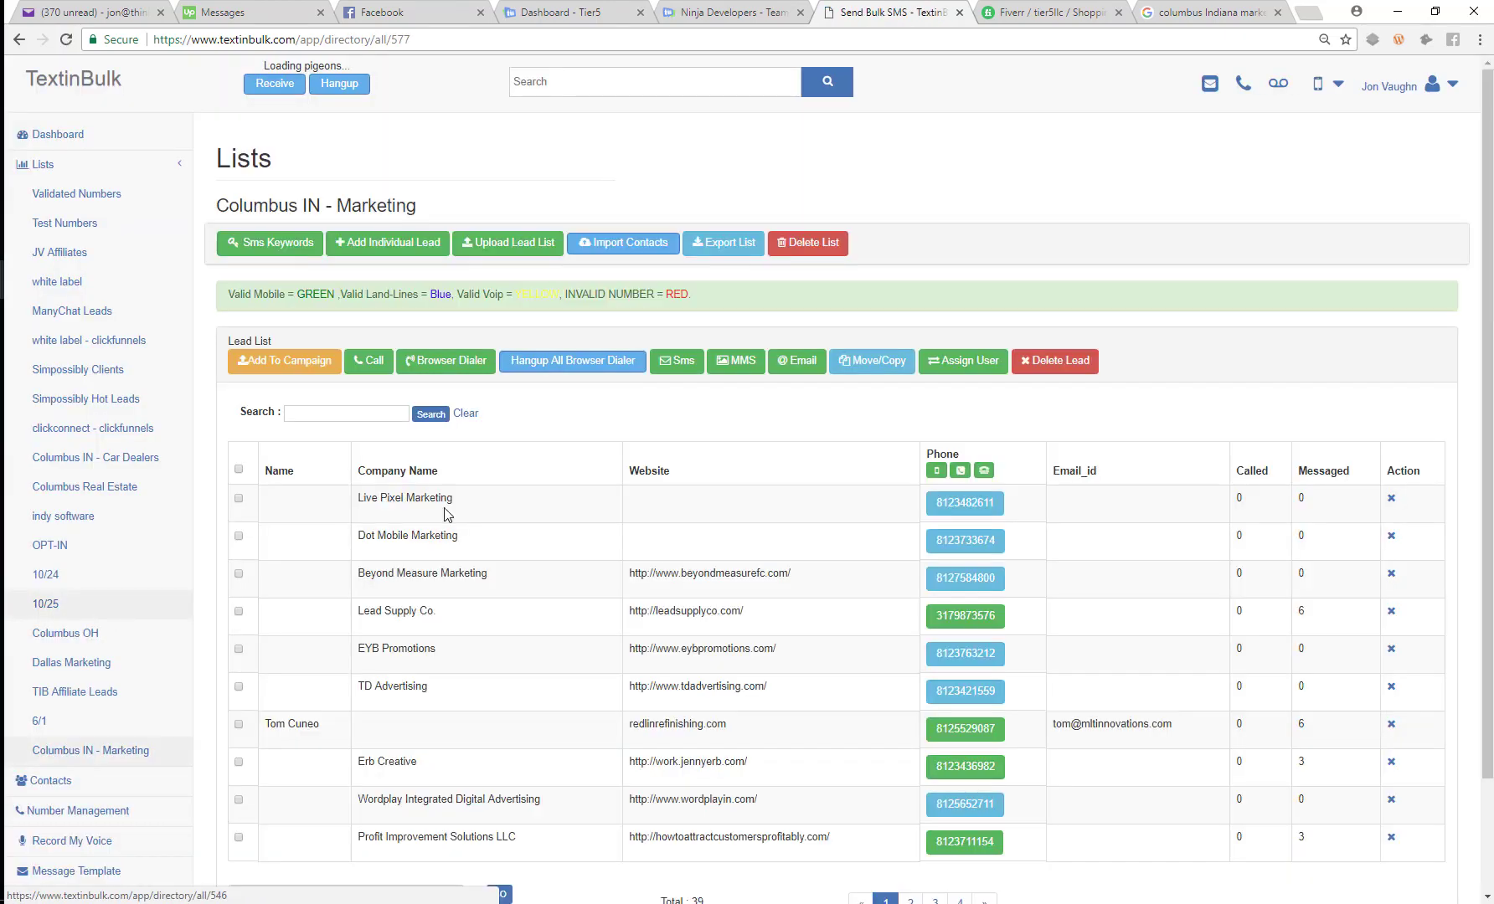
{"action": "scroll", "scroll_direction": "down", "scroll_amount": 3}
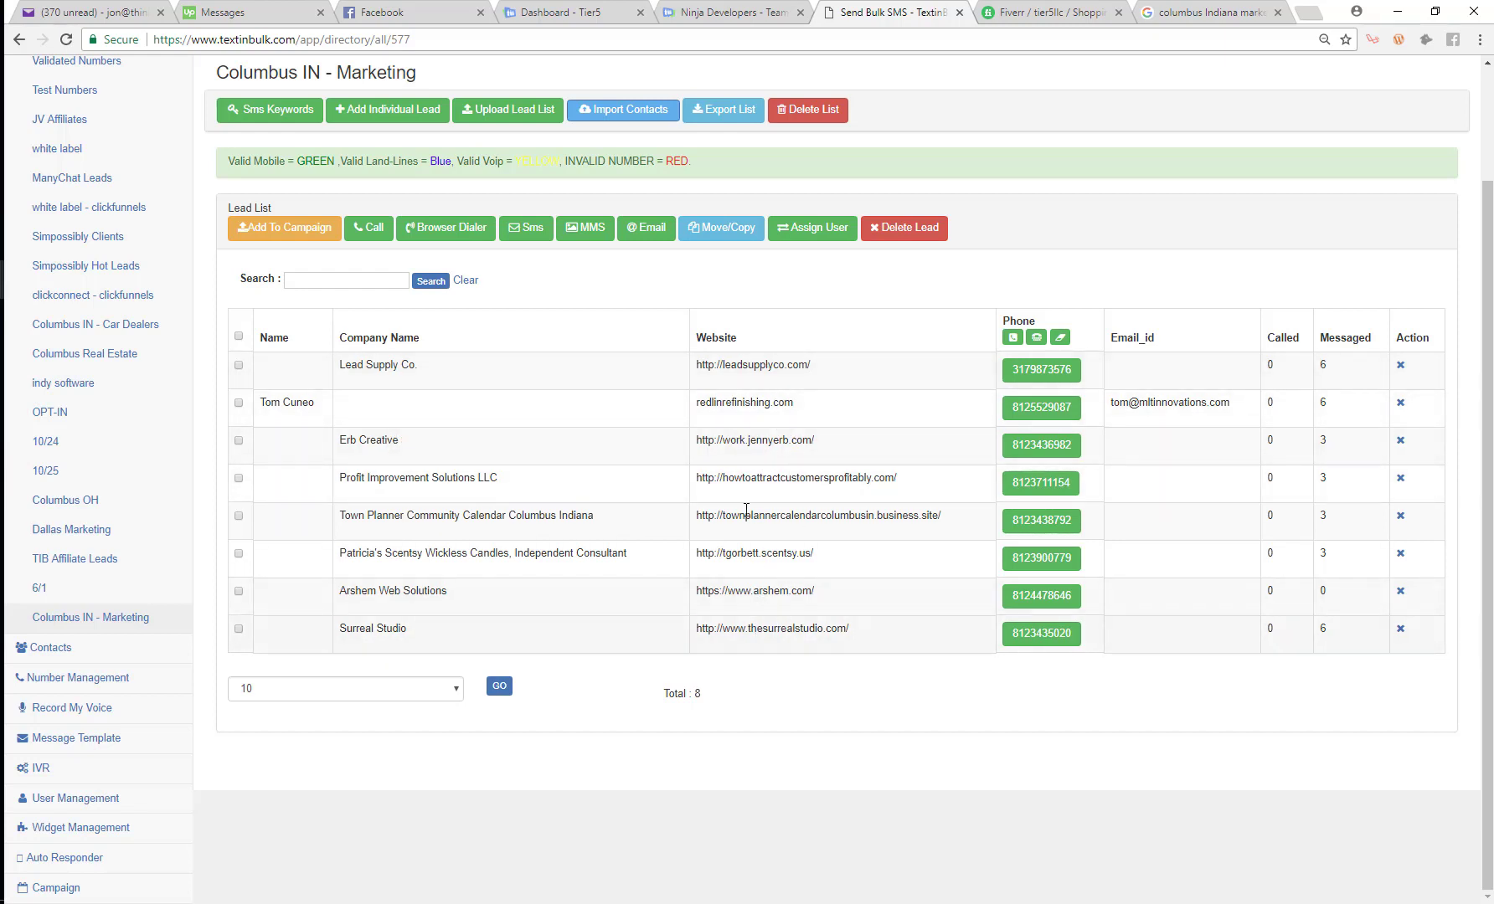
{"action": "double_click", "coordinate": [772, 628]}
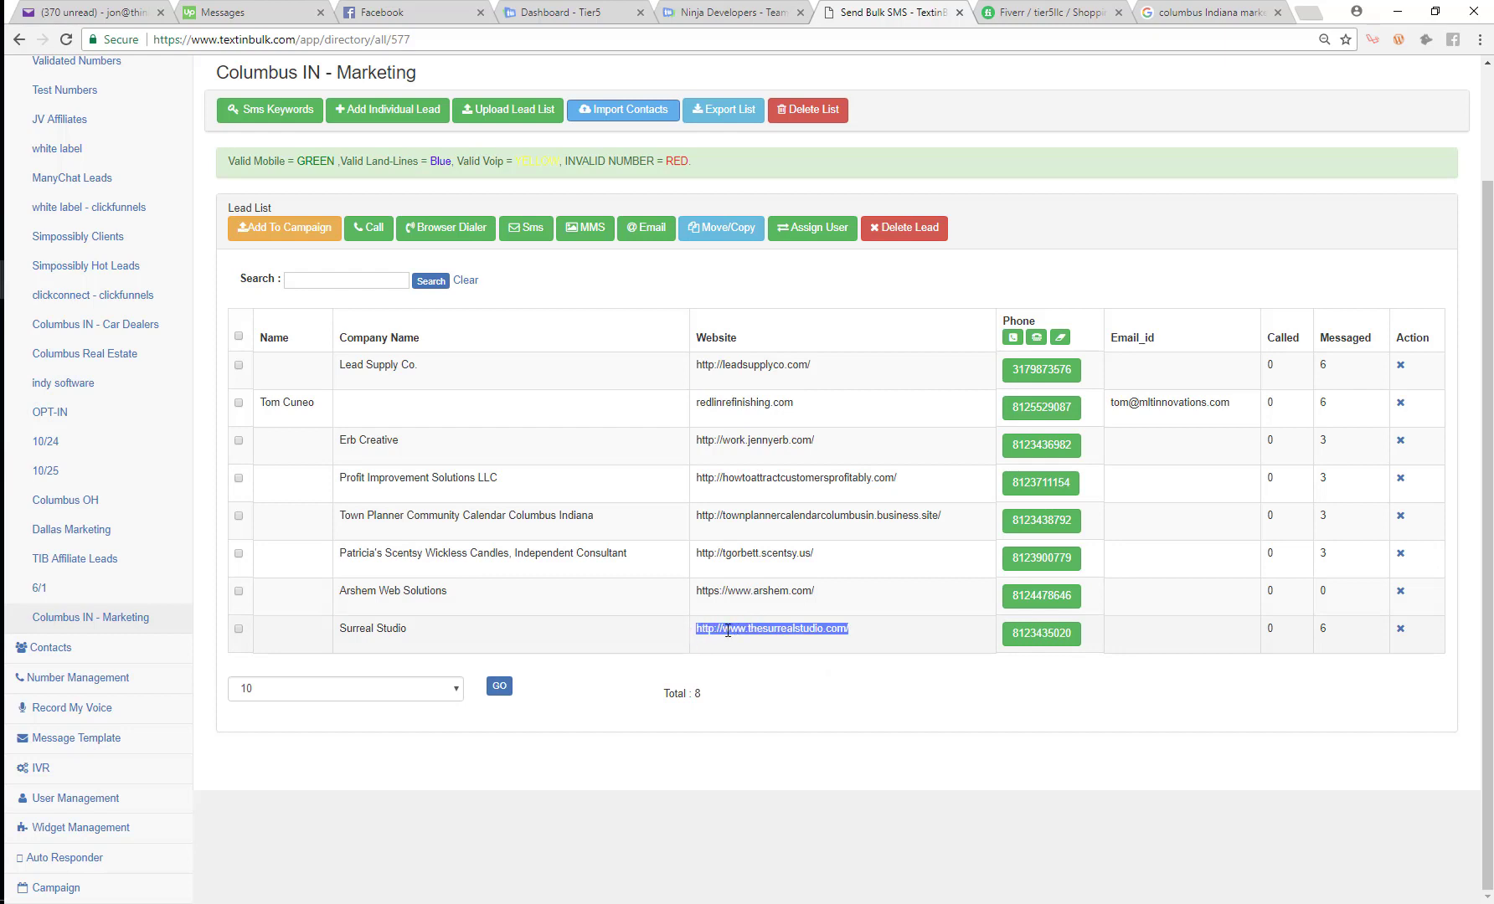
{"action": "mouse_move", "coordinate": [660, 696]}
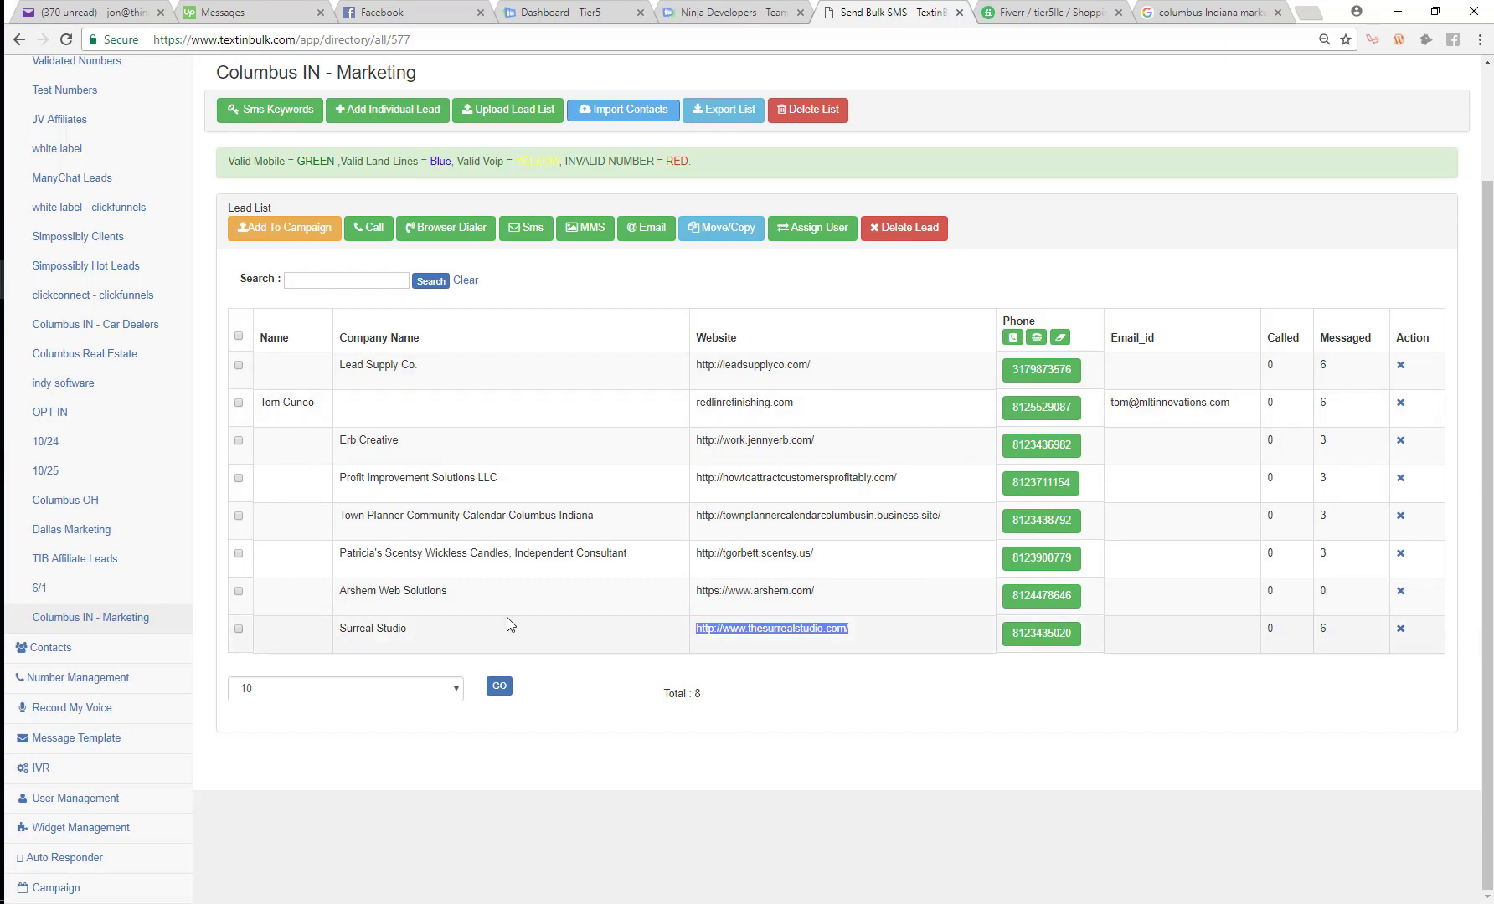
{"action": "mouse_move", "coordinate": [362, 465]}
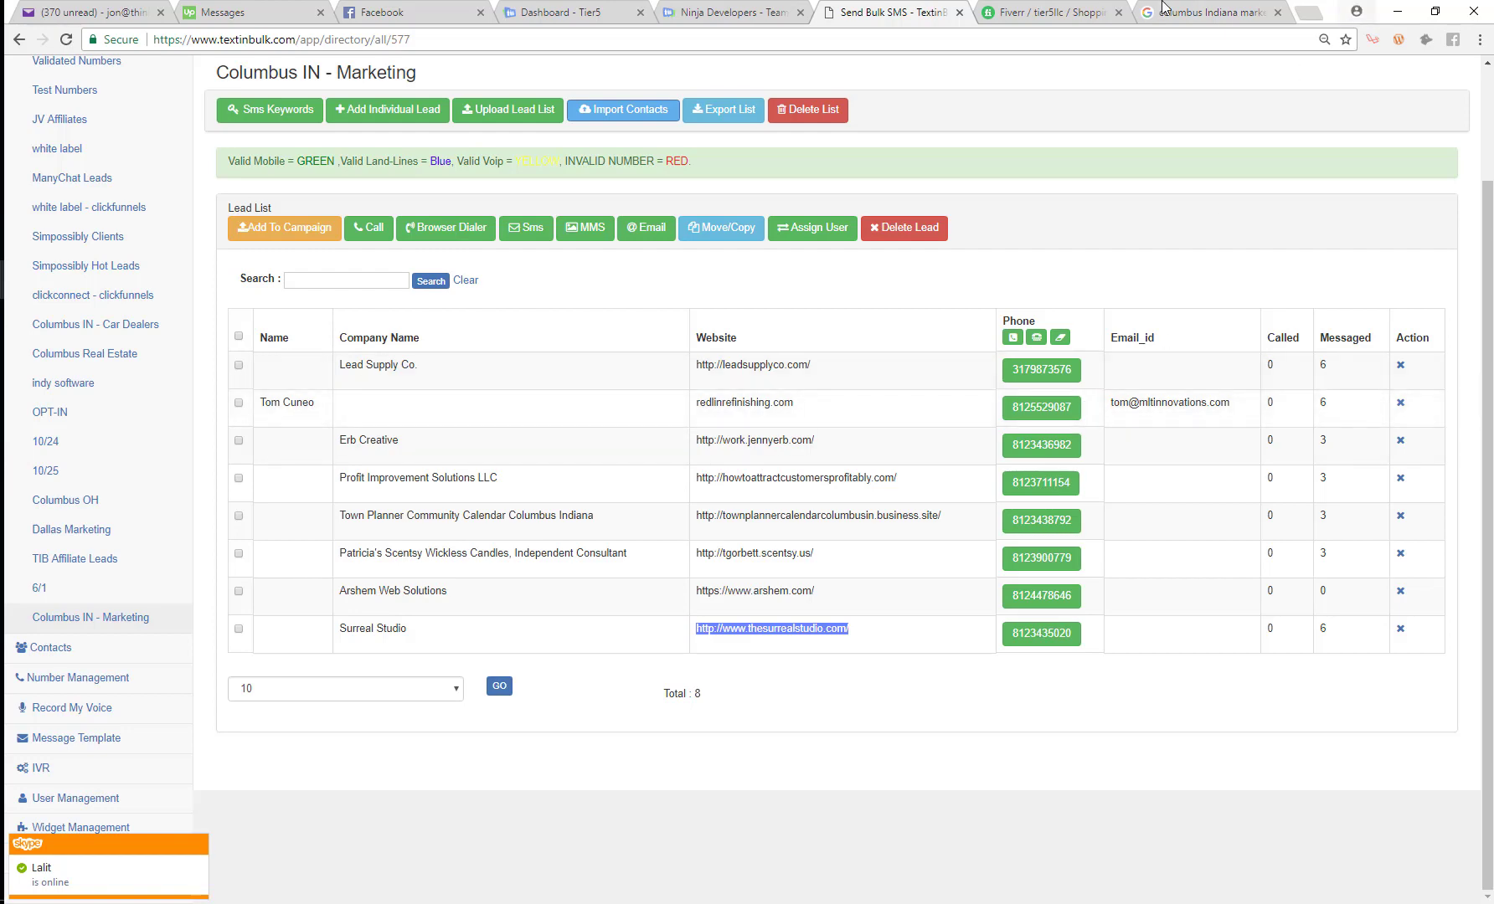
{"action": "left_click", "coordinate": [1211, 13]}
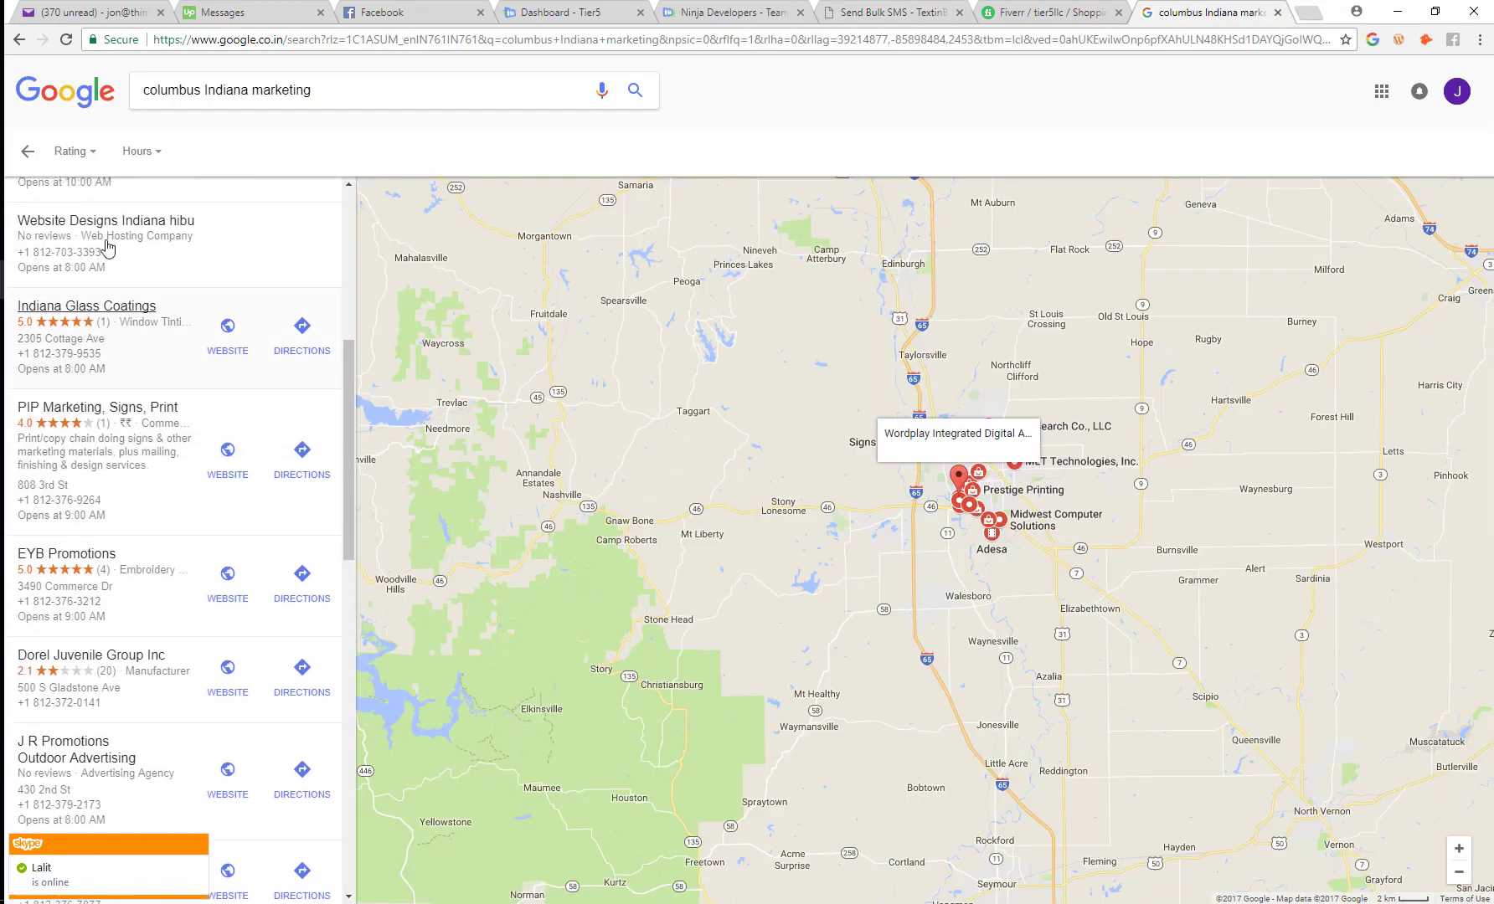
{"action": "scroll", "scroll_direction": "down", "scroll_amount": 3}
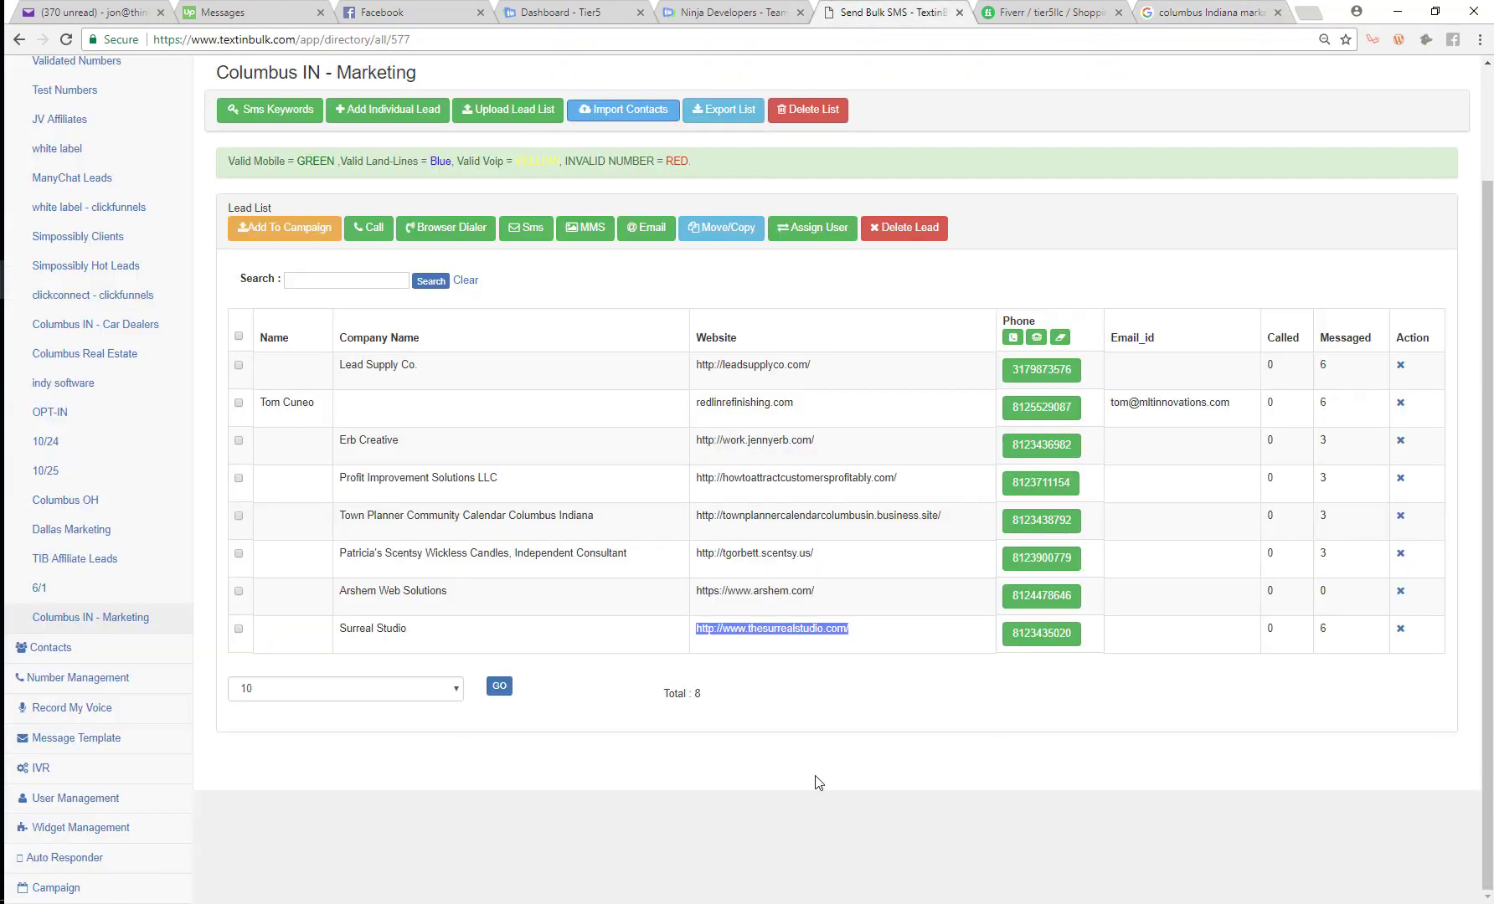
{"action": "mouse_move", "coordinate": [798, 767]}
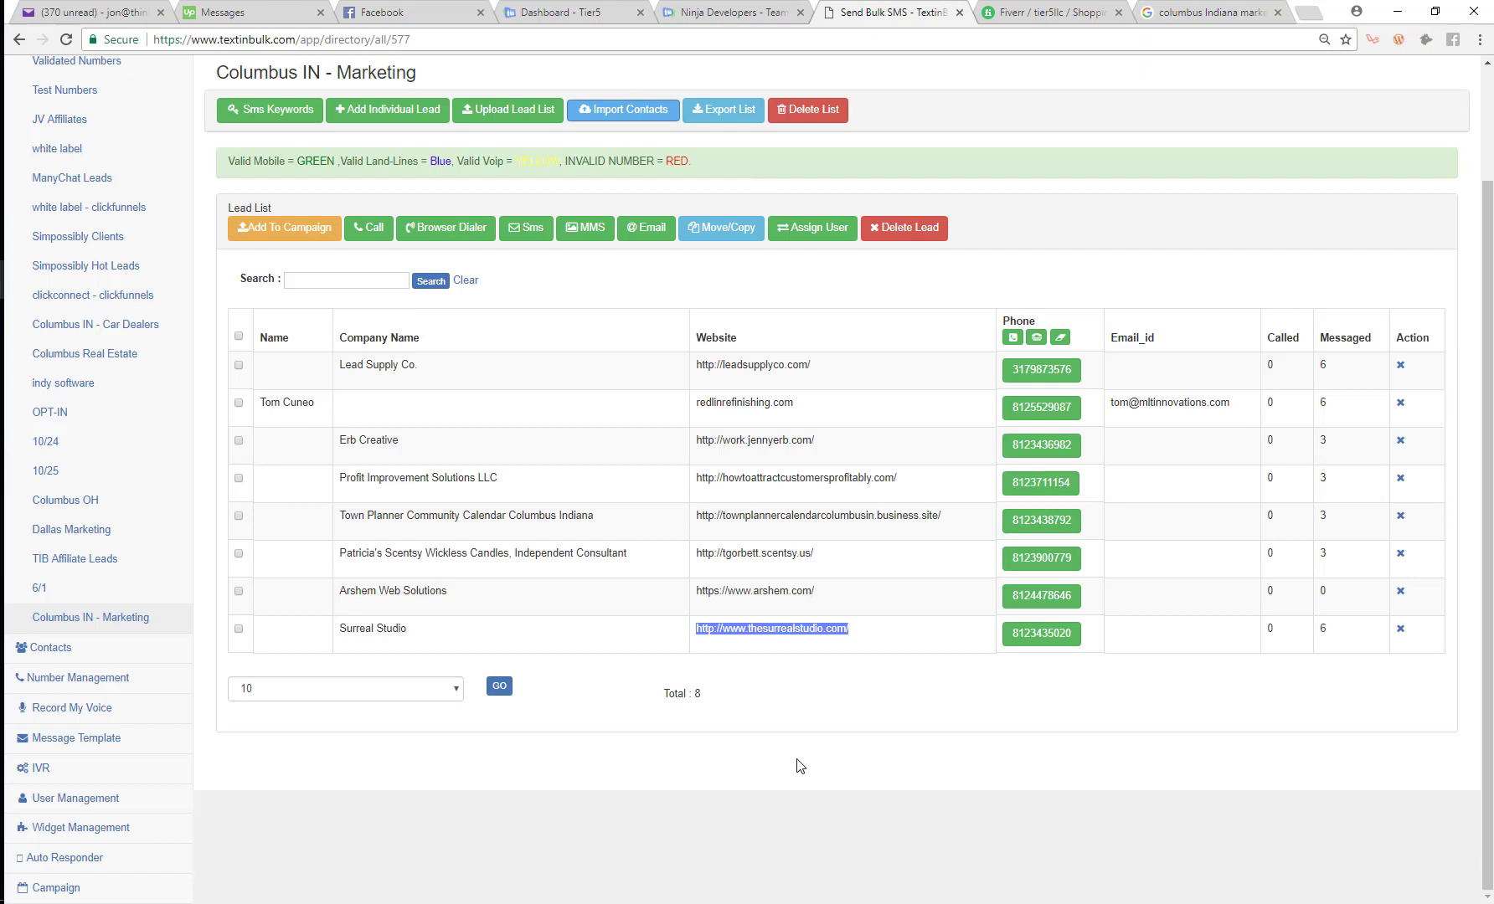
{"action": "mouse_move", "coordinate": [780, 767]}
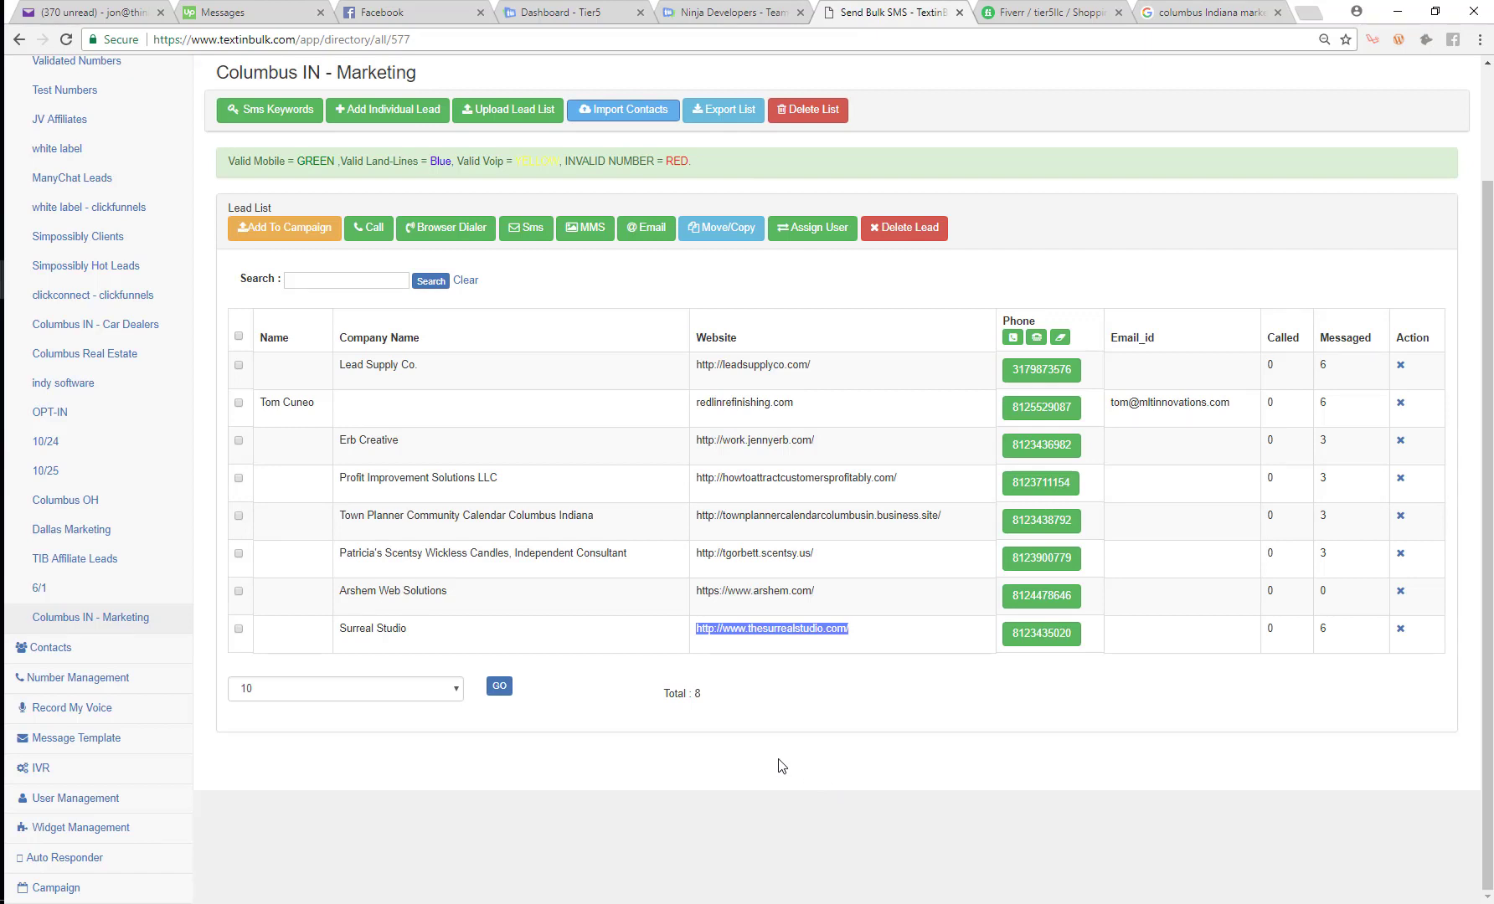